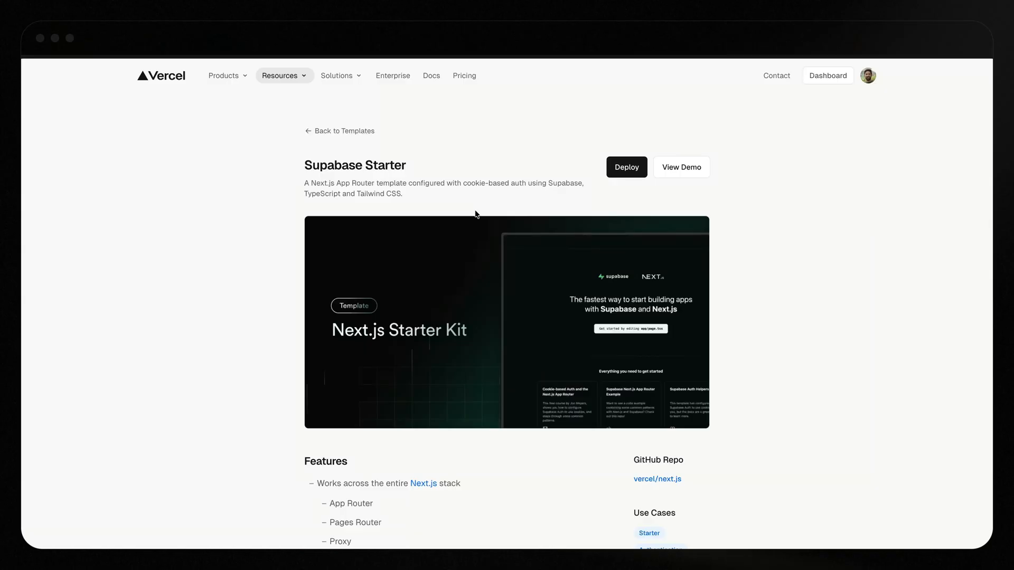
Step: Open the live demo and sign up a new account with email and password
click(681, 166)
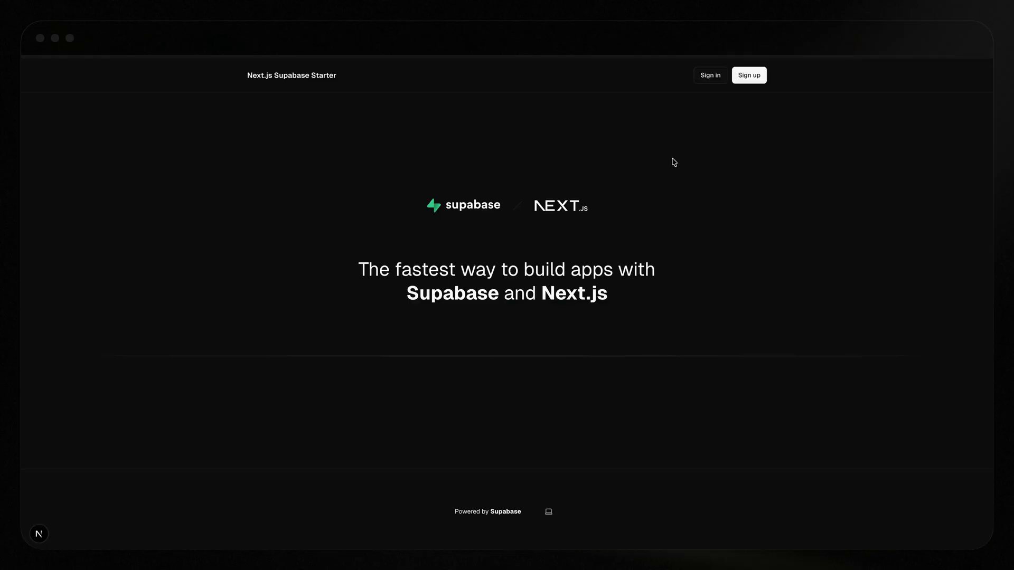
click(748, 75)
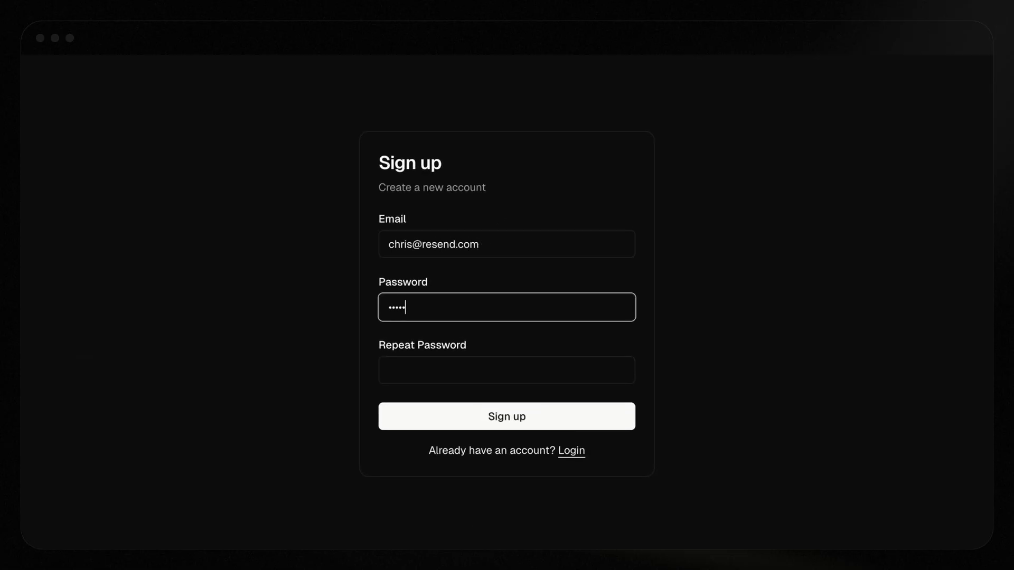
click(505, 416)
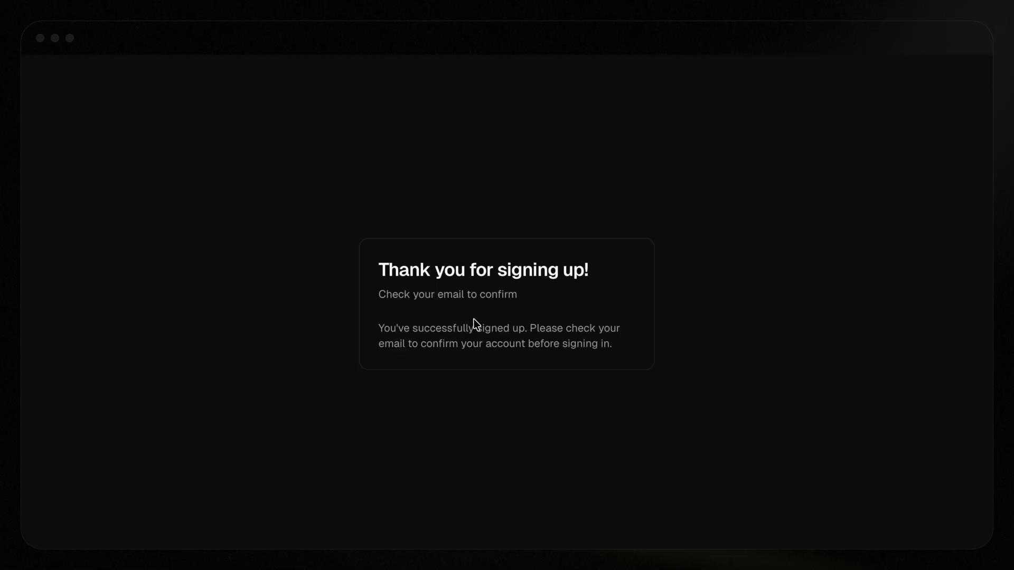
mouse_move(450, 316)
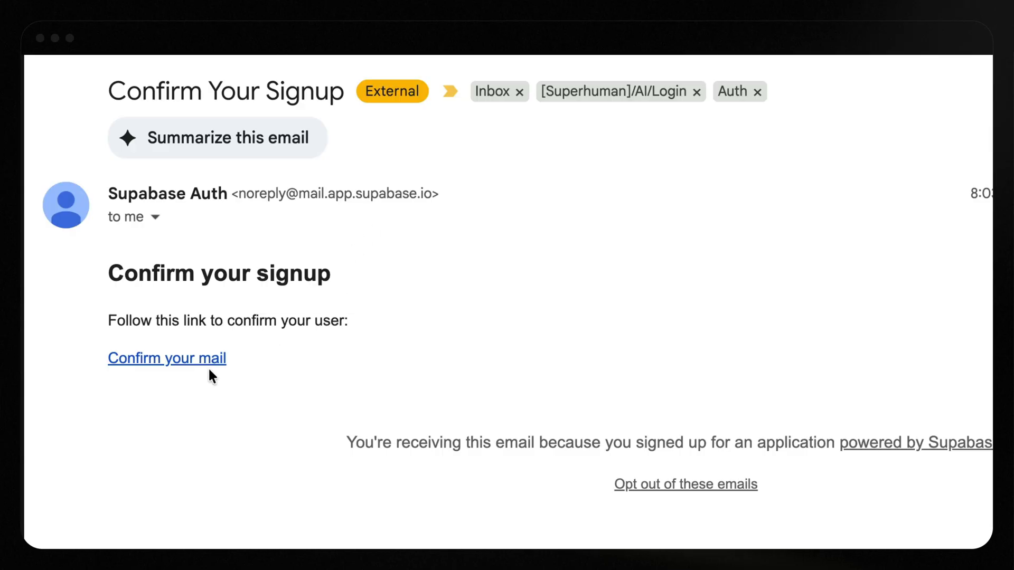
Step: Confirm the account from the signup email and log in with it
click(165, 358)
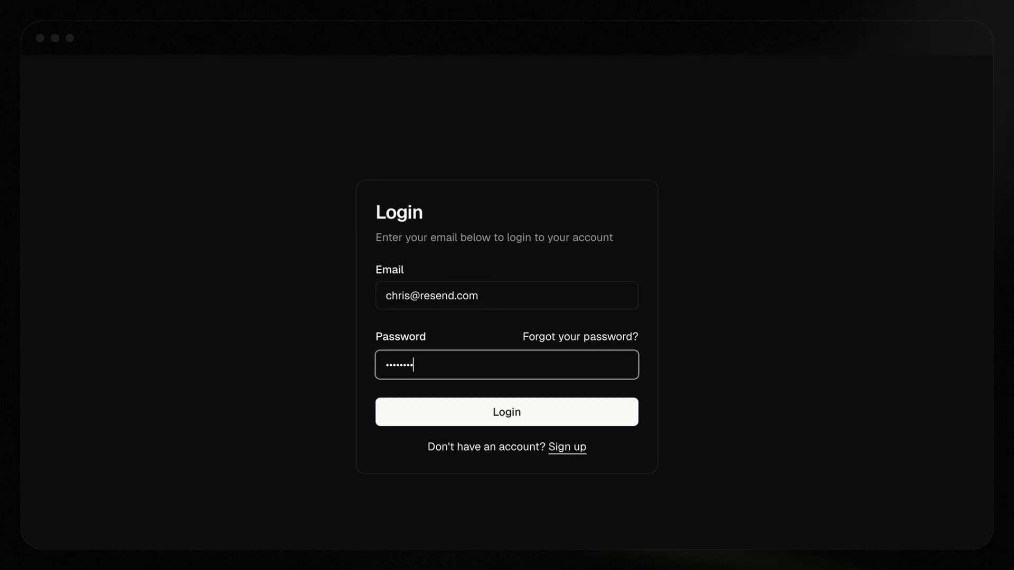
click(505, 412)
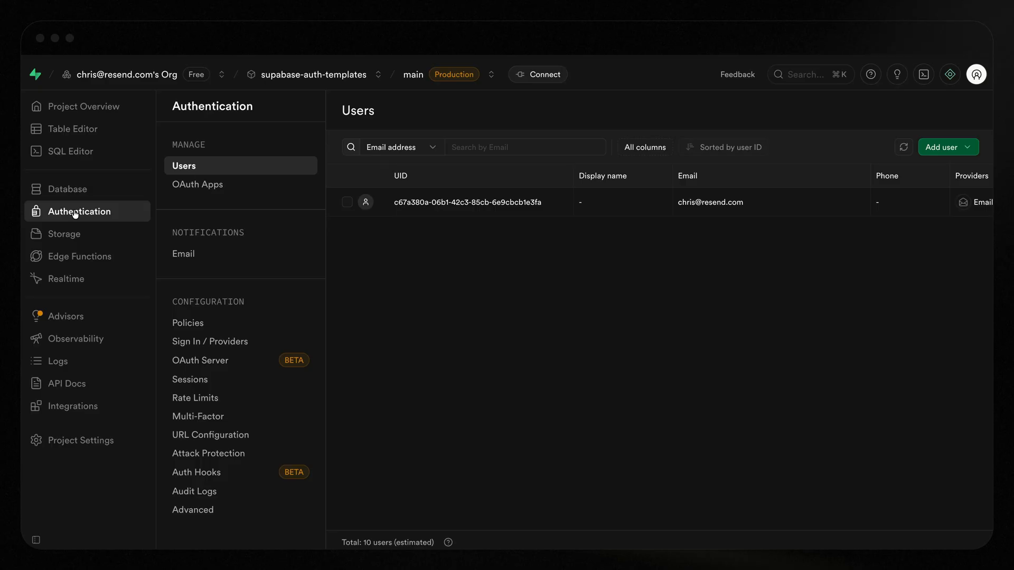
Step: Enable the Password changed security notification under Authentication > Email and save changes
click(184, 252)
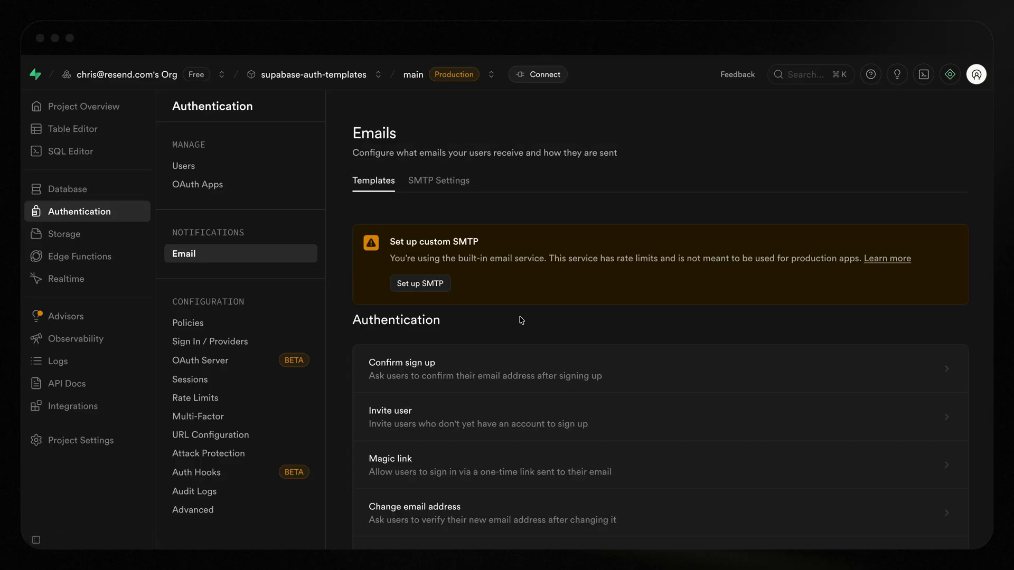
scroll(down, 3)
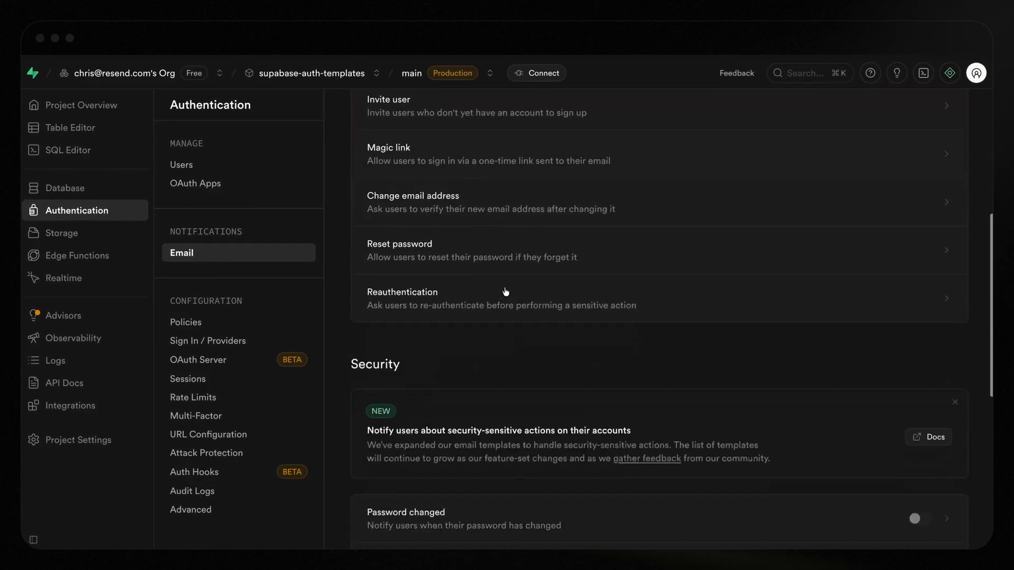
scroll(down, 3)
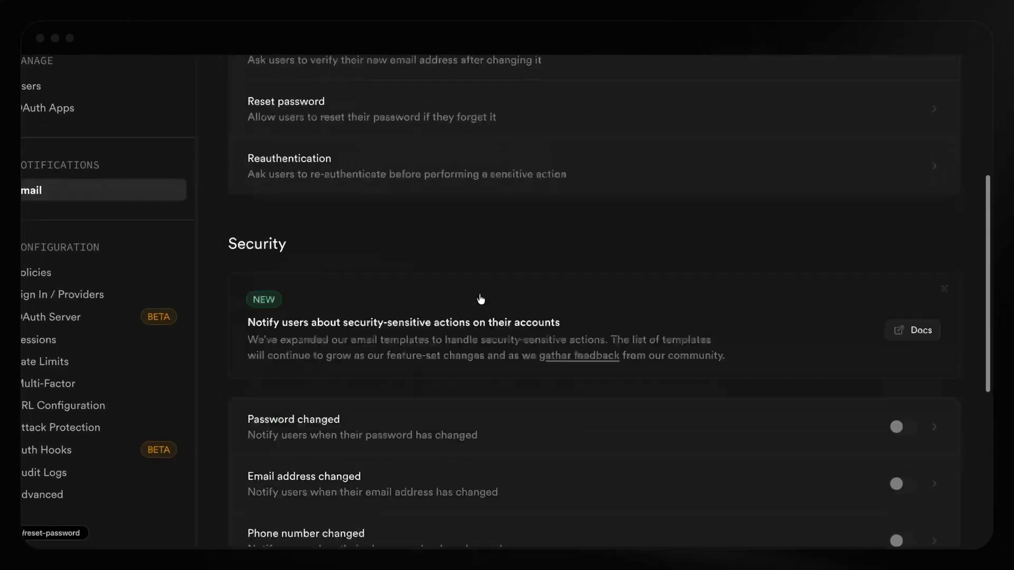
scroll(down, 3)
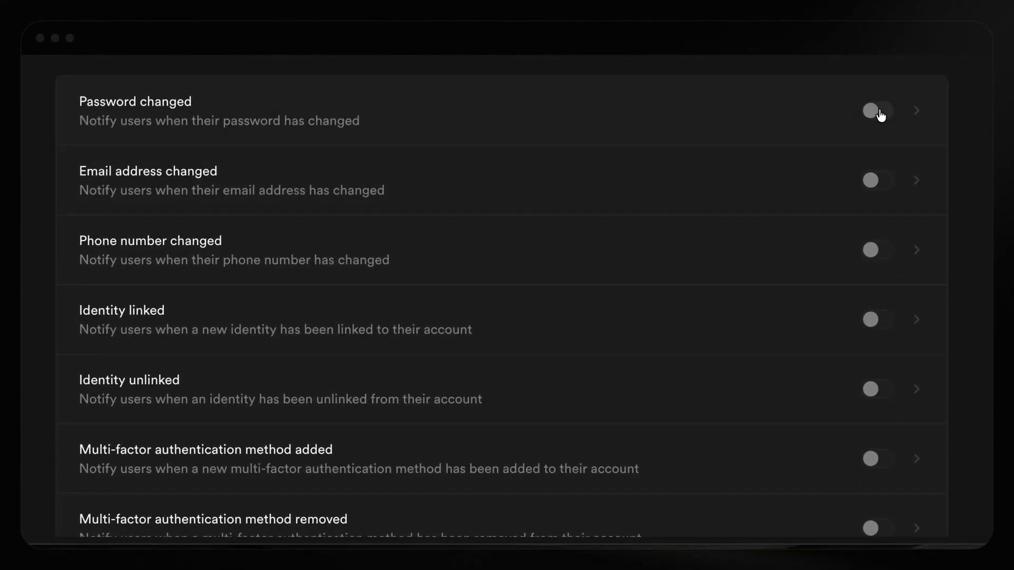
click(877, 111)
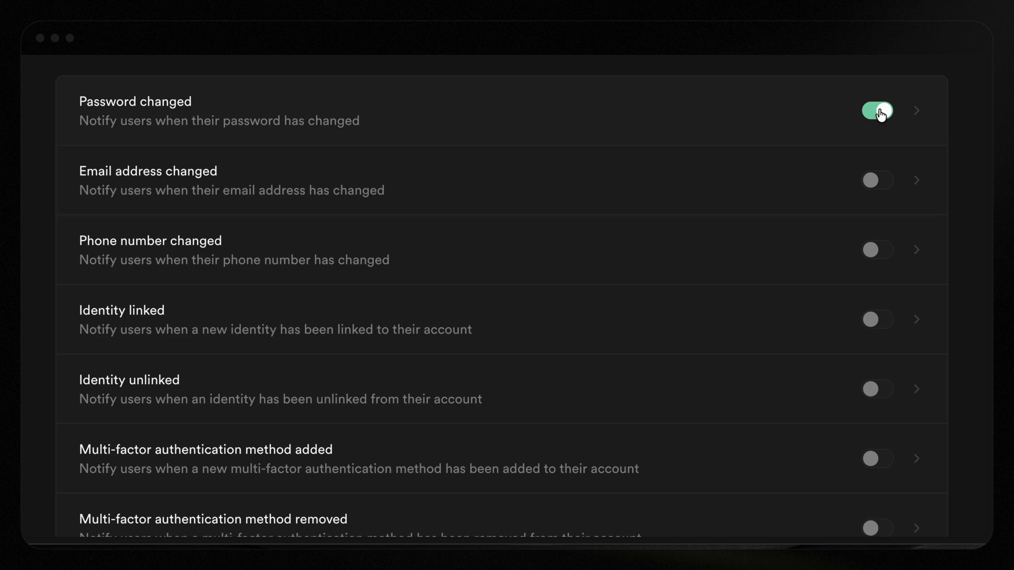
scroll(down, 3)
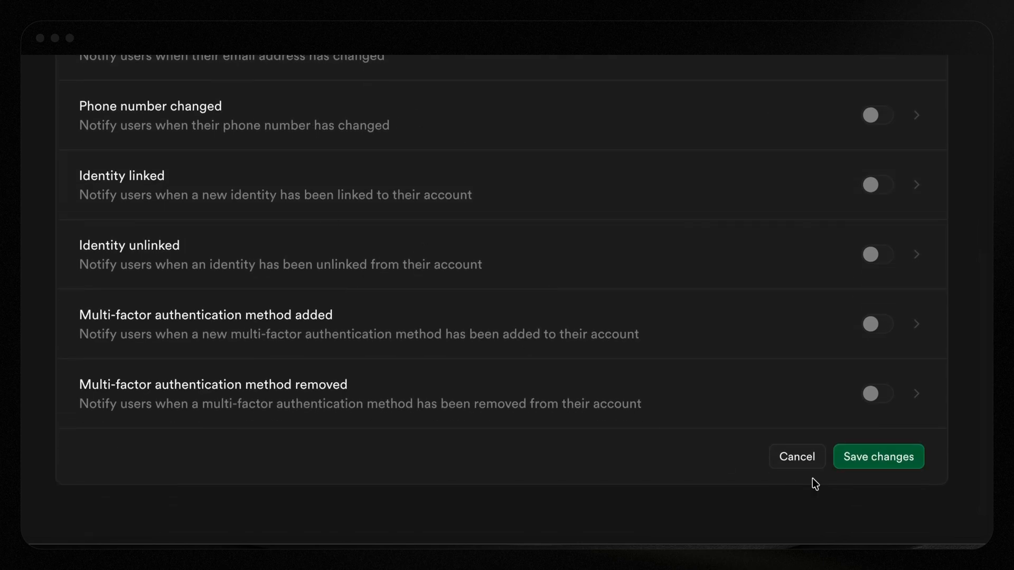
click(877, 456)
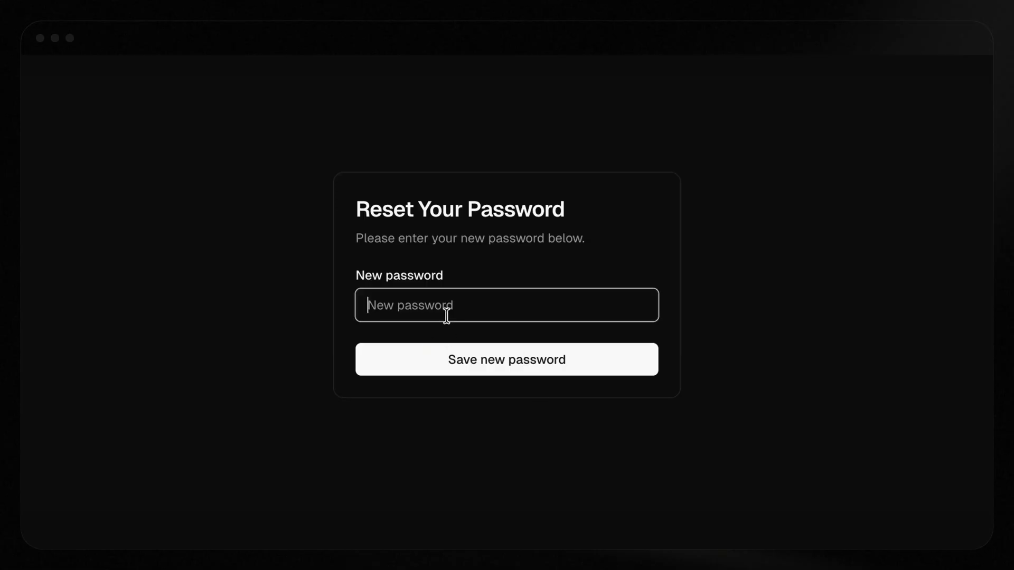
Step: Save a new password in the Reset Your Password form and view the password-changed email
text(•••)
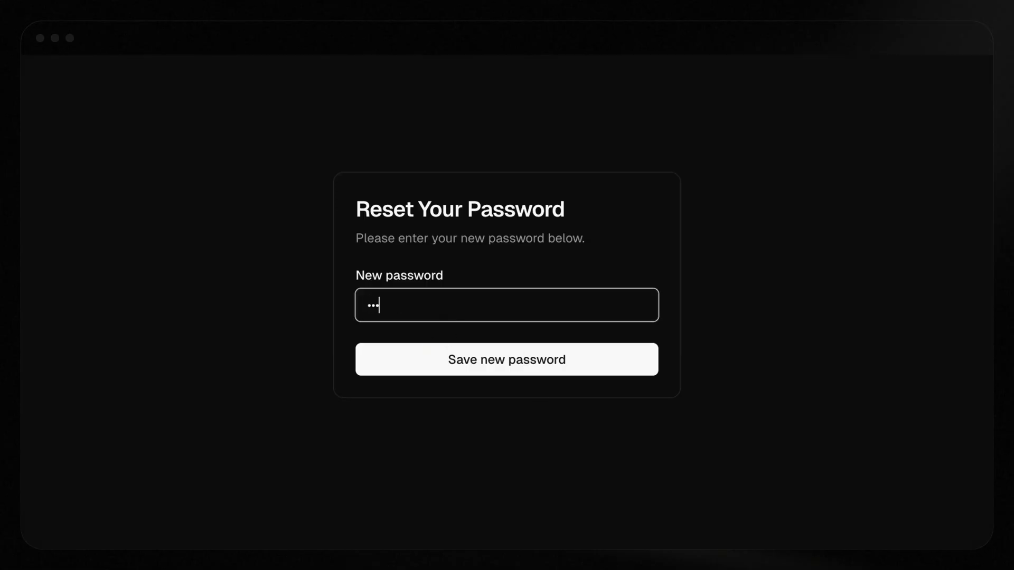
text(password)
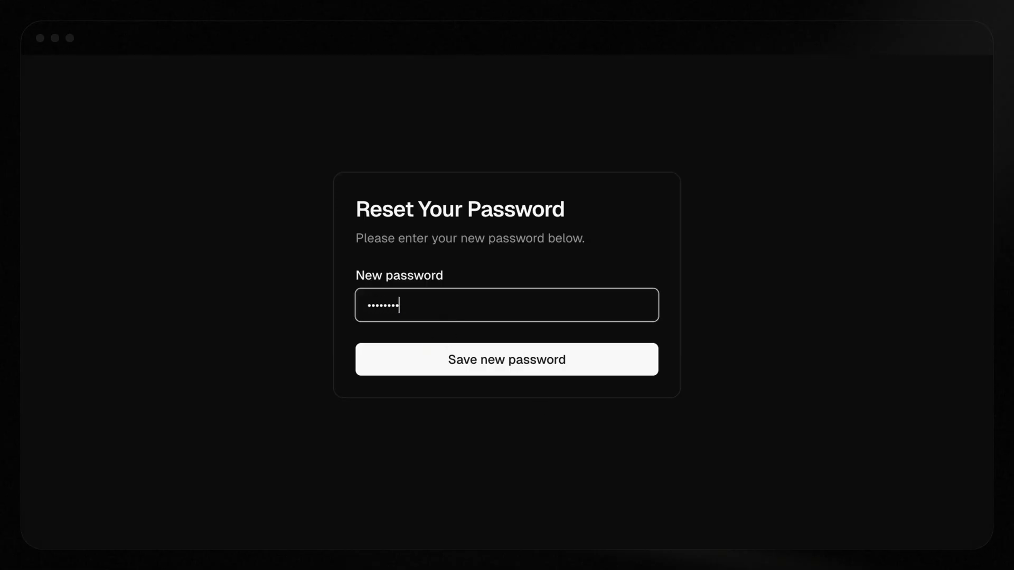
click(506, 359)
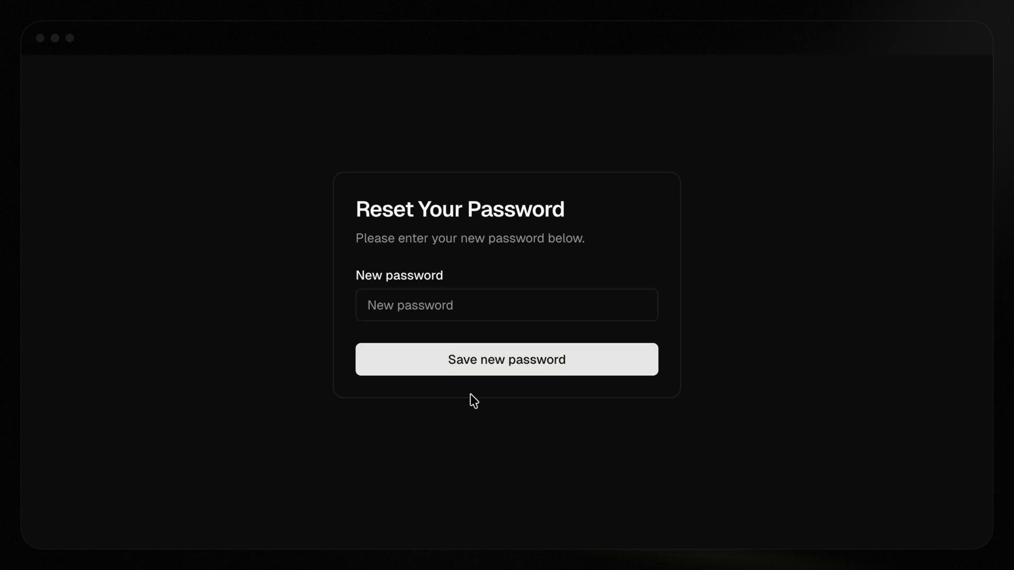
click(505, 359)
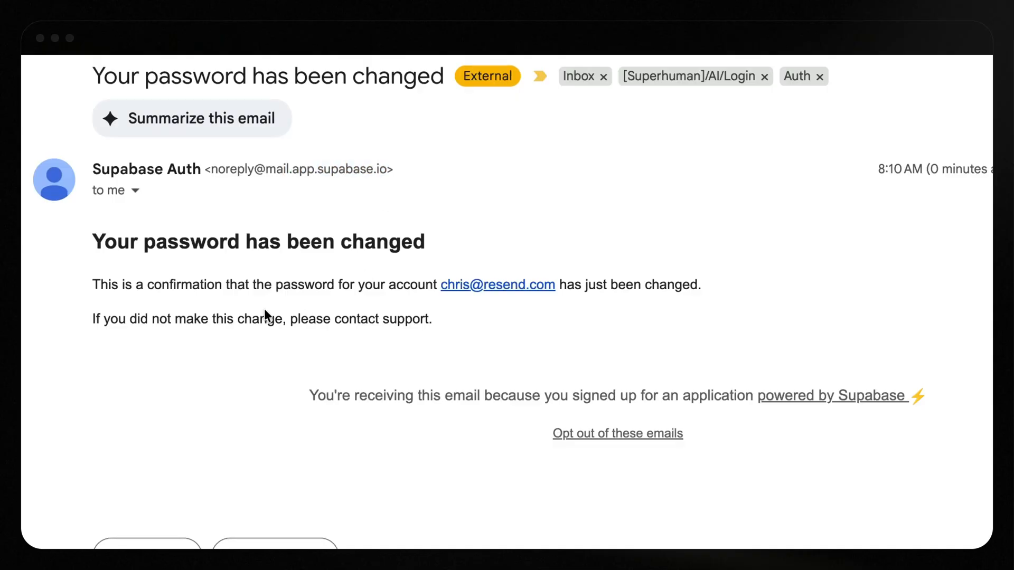
click(71, 358)
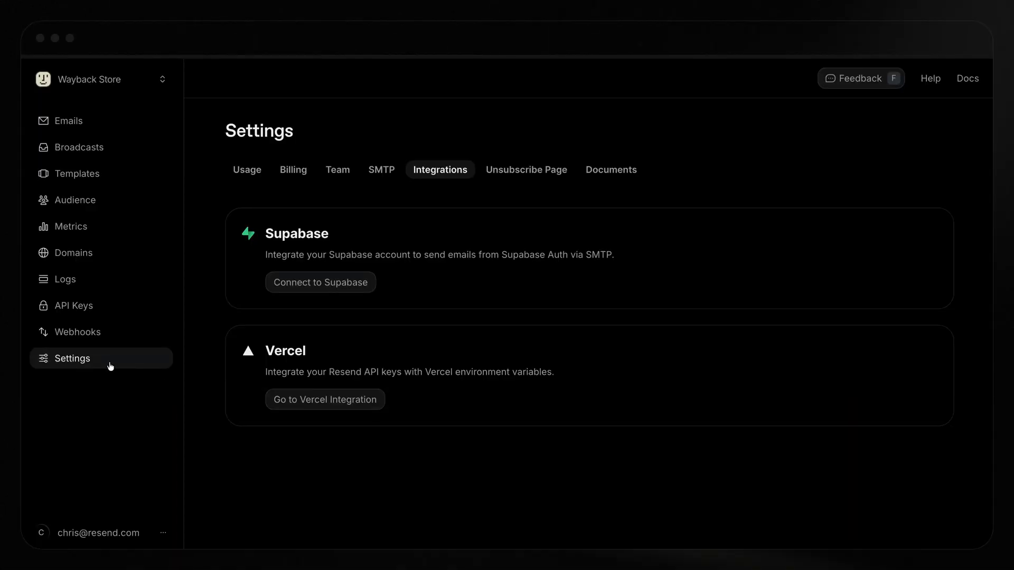
Step: Connect Resend to Supabase, authorizing the organization and the supabase-auth-templates project
click(246, 169)
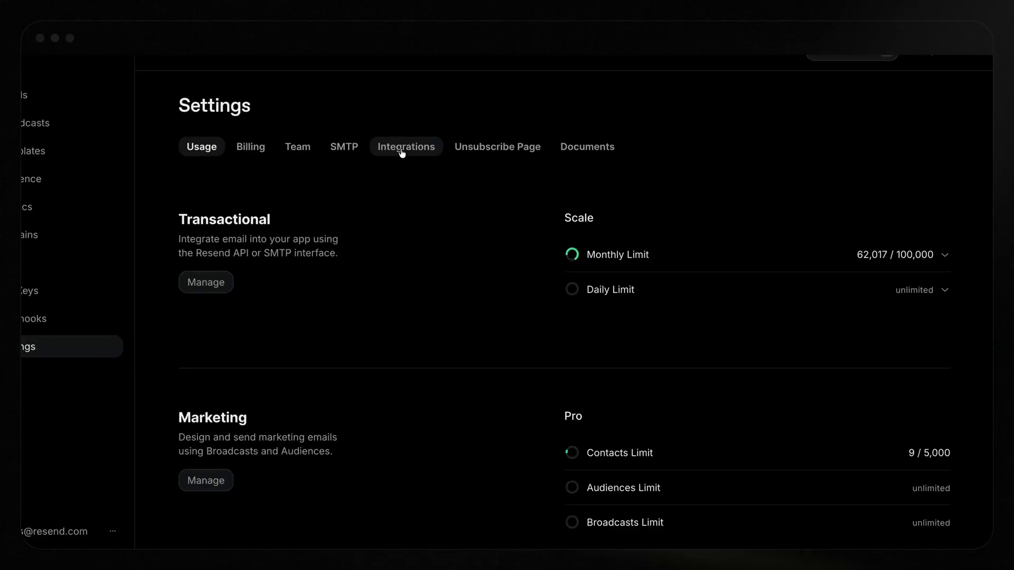
click(405, 146)
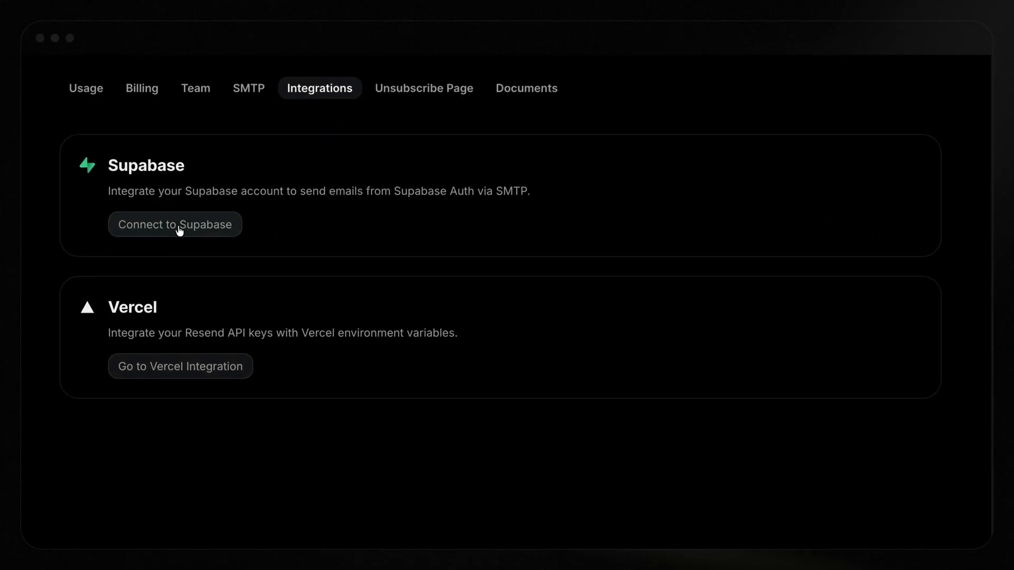
click(174, 224)
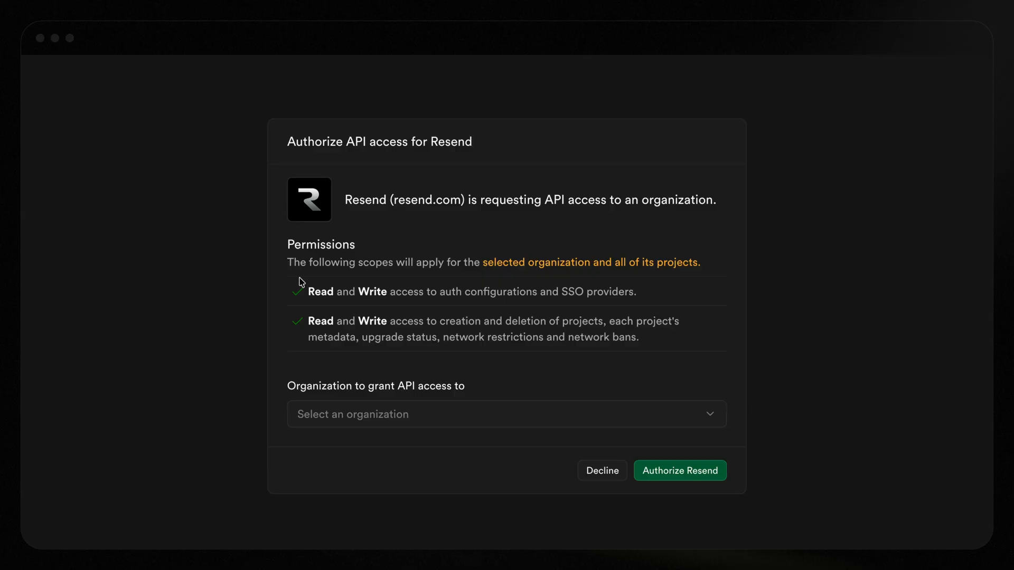
click(679, 470)
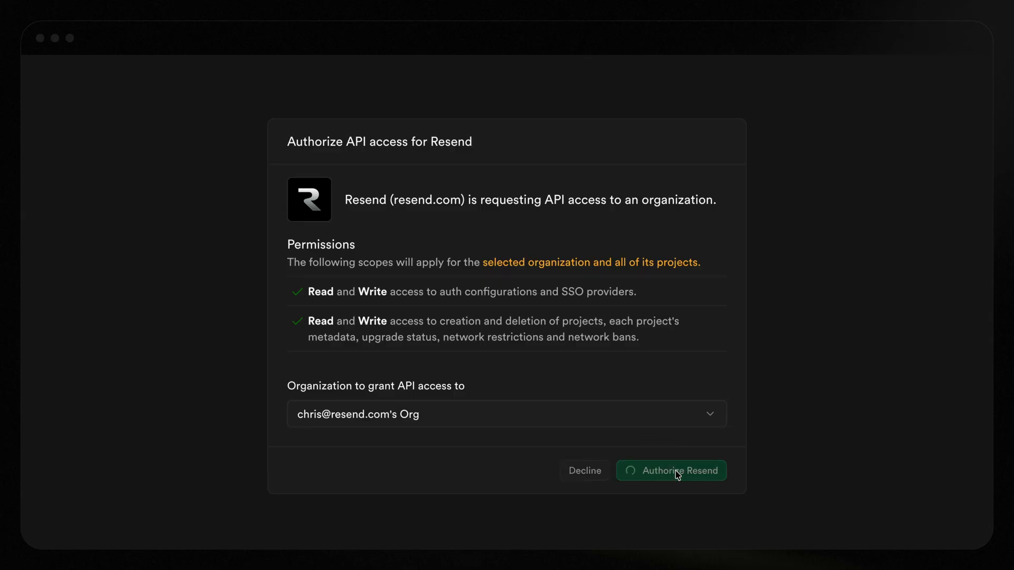
click(670, 469)
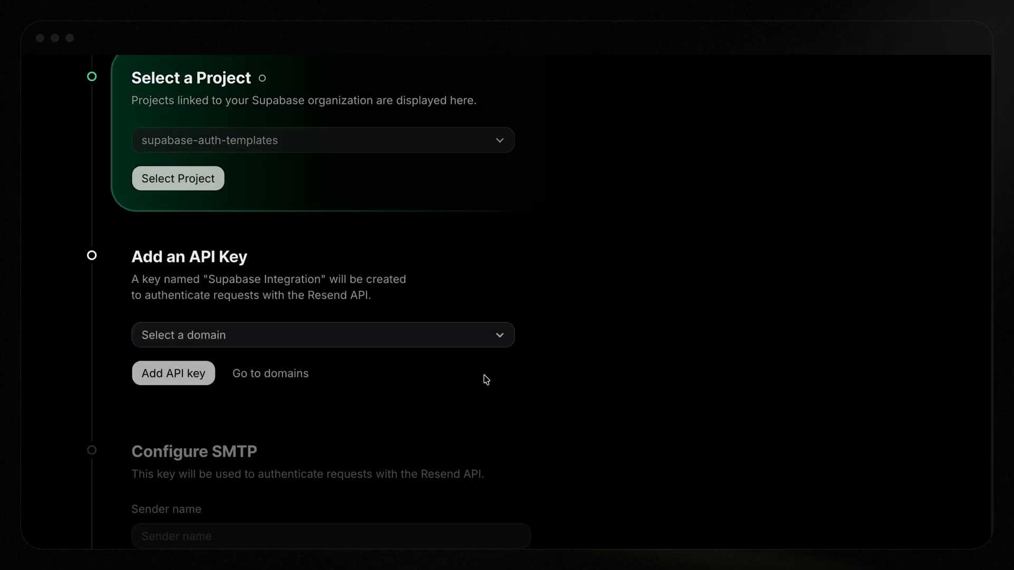
click(321, 334)
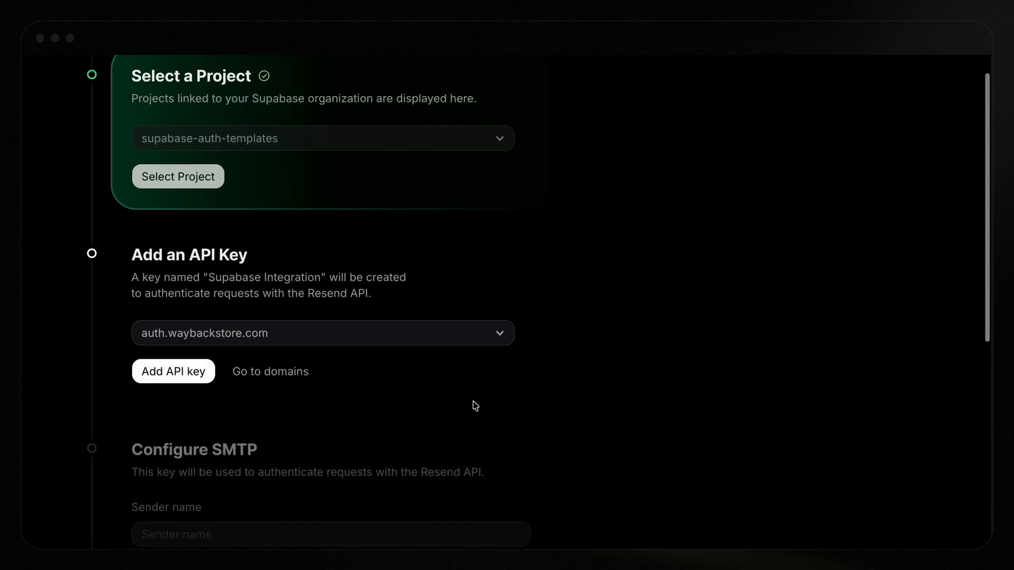
Step: Configure the SMTP integration with sender name Wayback Store on smtp.resend.com port 465
scroll(down, 3)
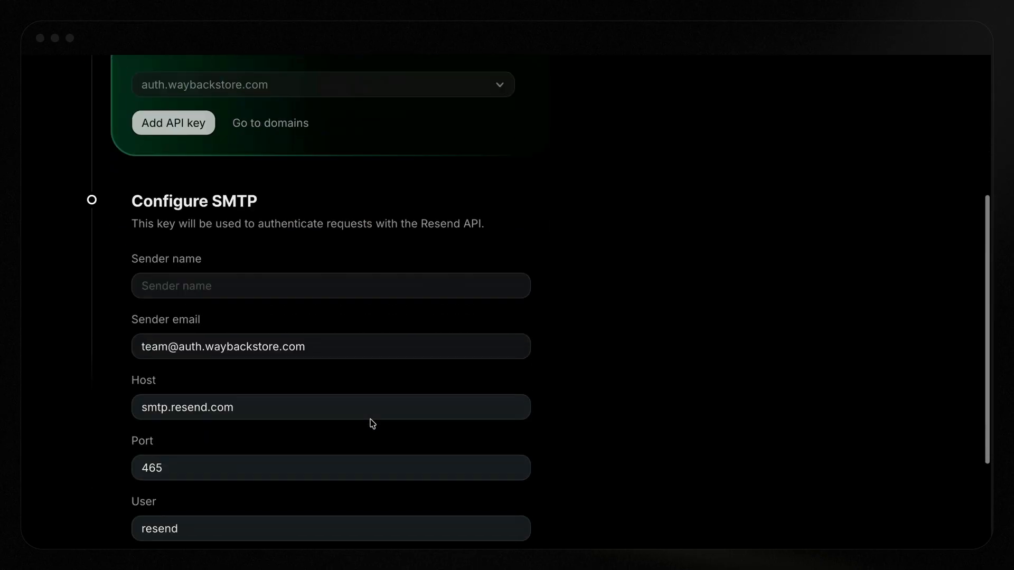
text(W)
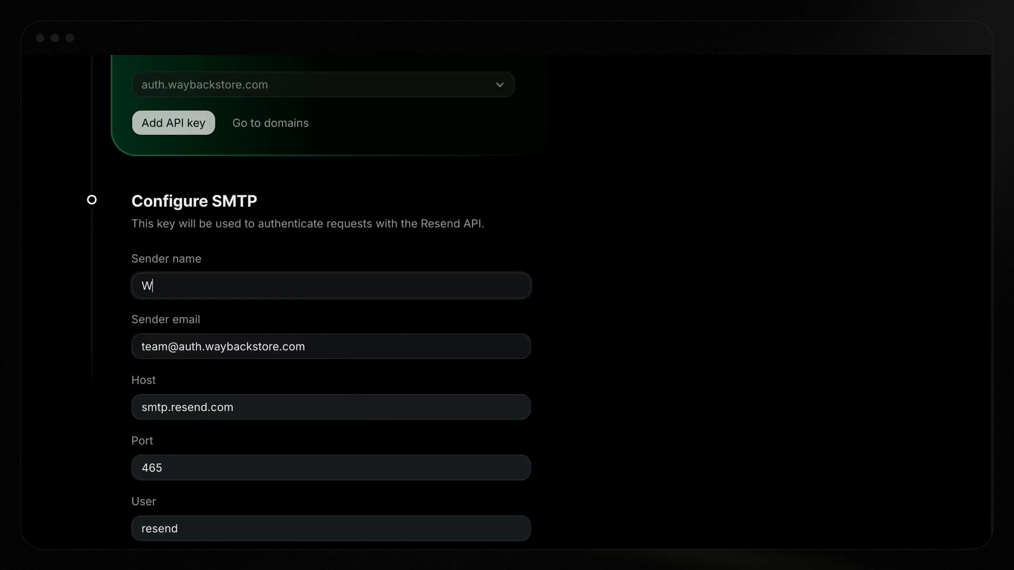
text(ayback Store)
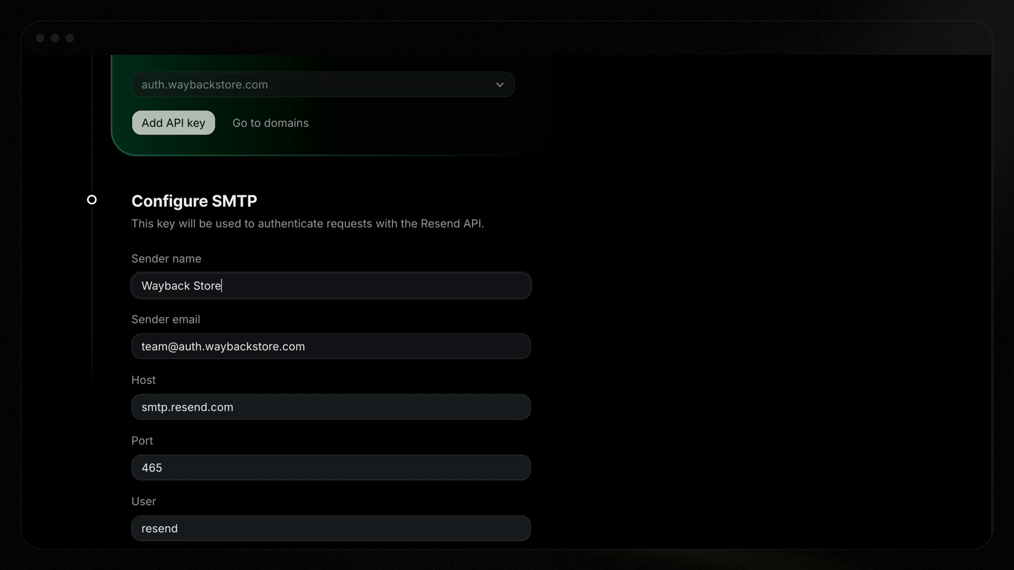
scroll(down, 3)
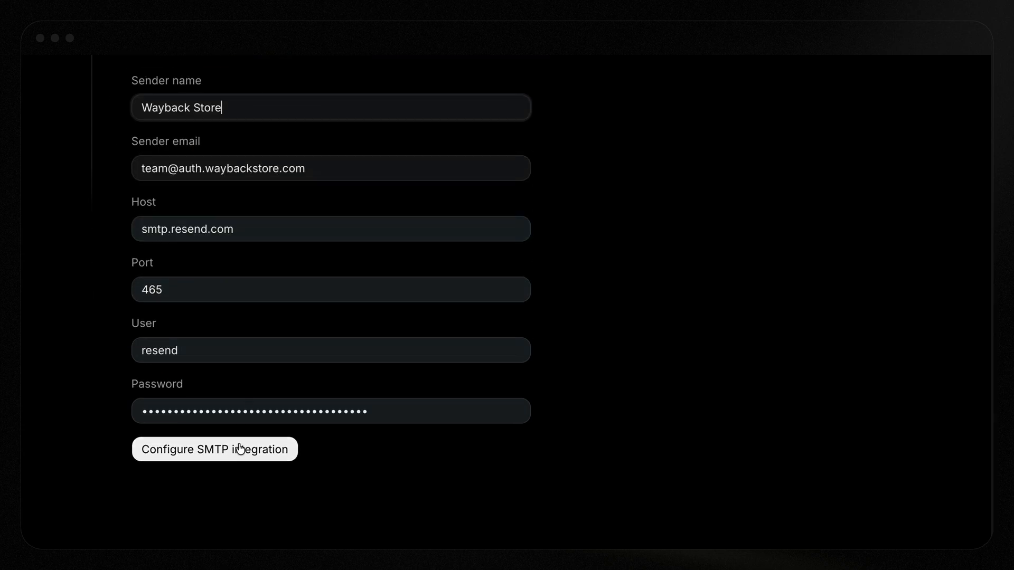
click(214, 449)
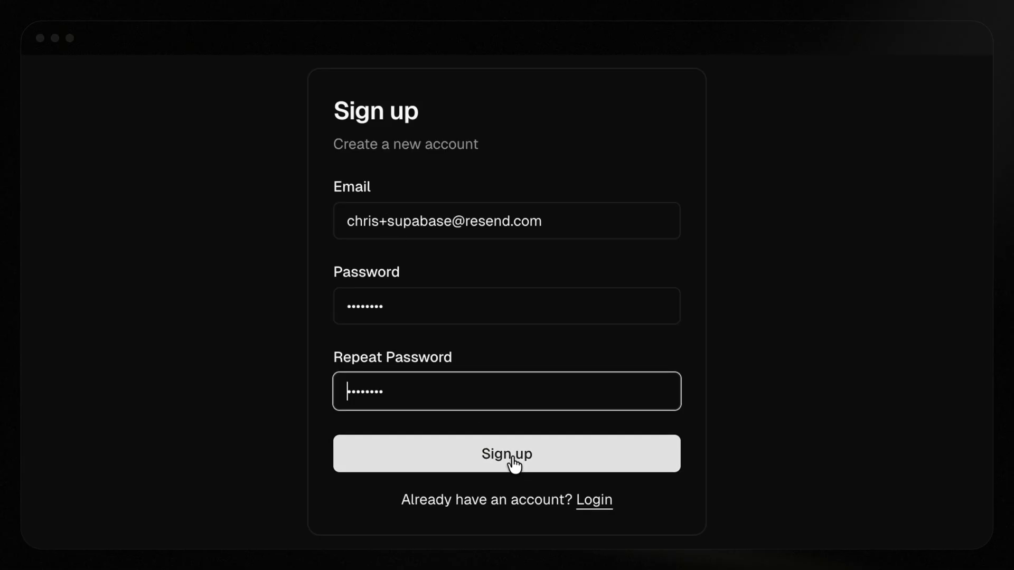
Step: Submit a test signup and inspect the delivered Confirm Your Signup email in Resend's Emails page
click(505, 453)
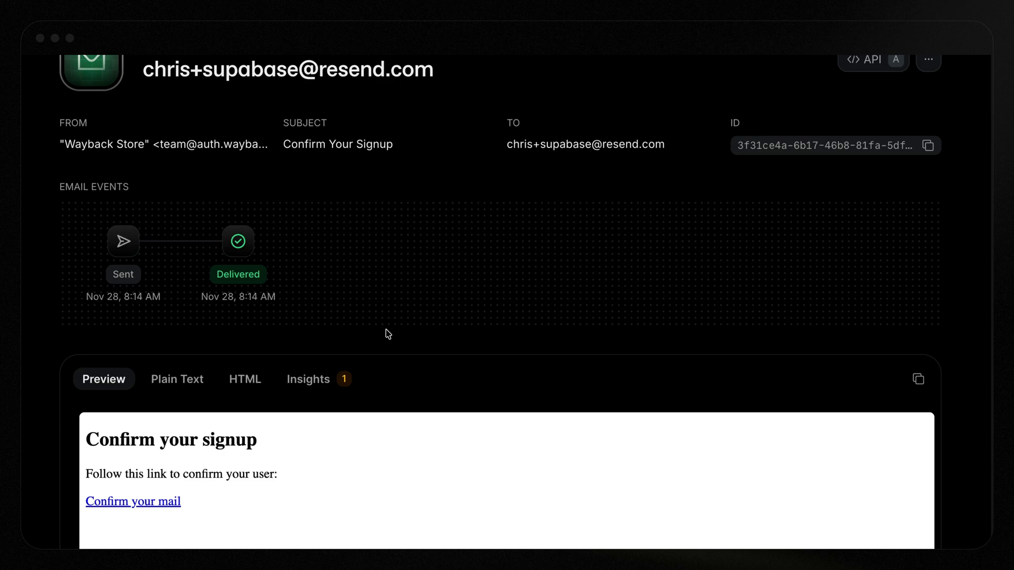
scroll(down, 3)
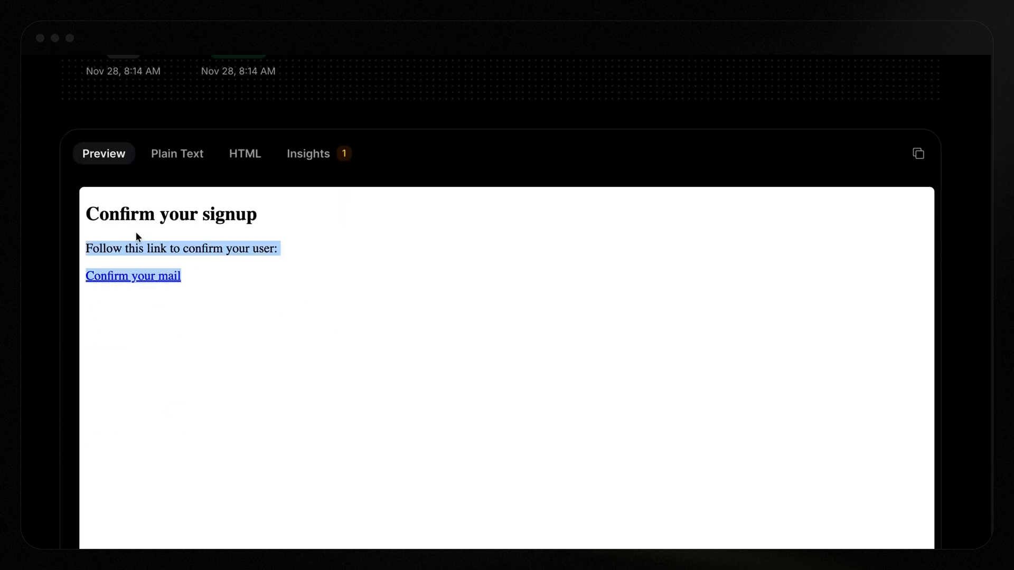
click(309, 154)
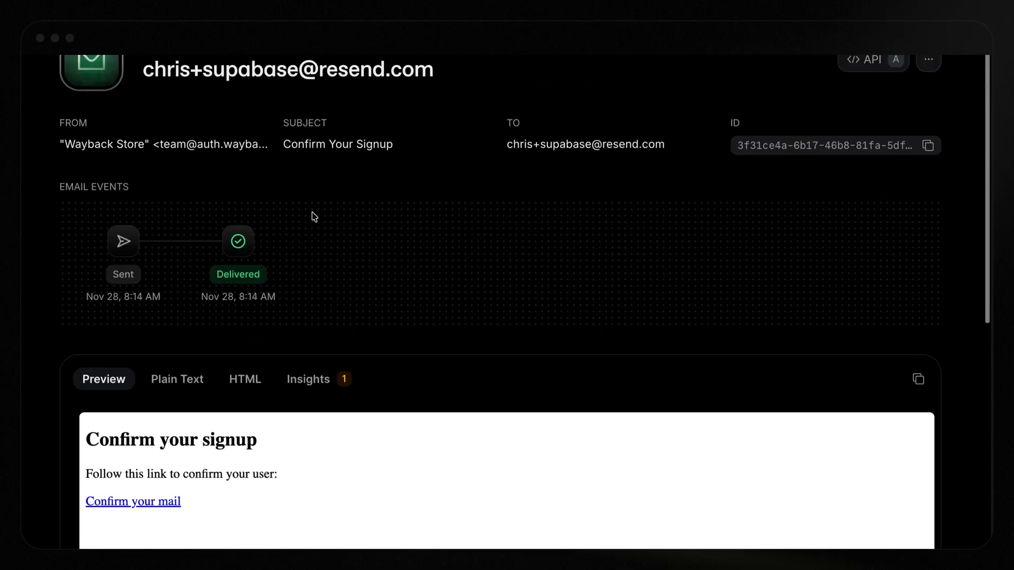
click(76, 170)
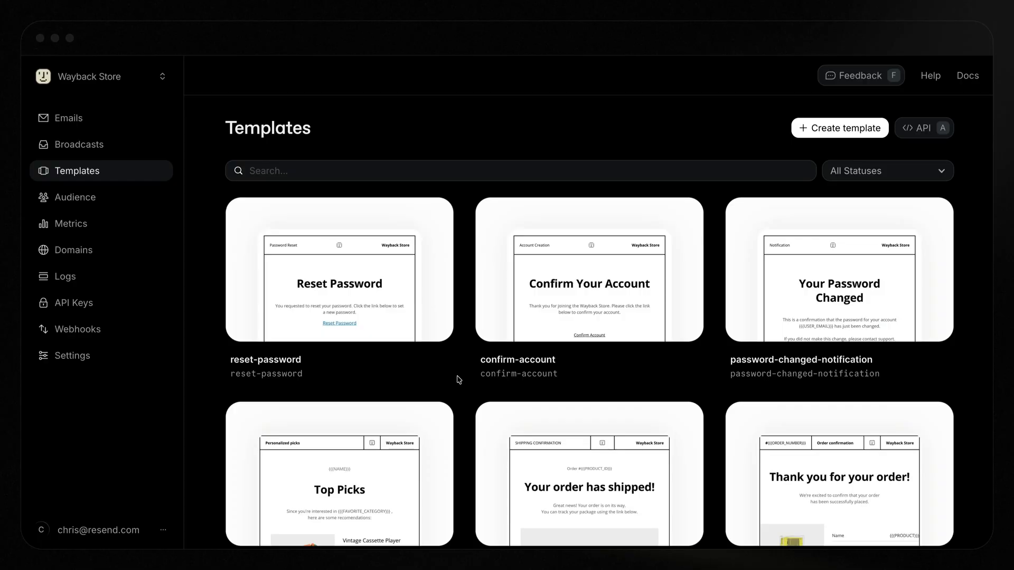
Step: Open the confirm-account template and insert a {{{CONFIRMATION_URL}}} variable after the body paragraph
scroll(down, 3)
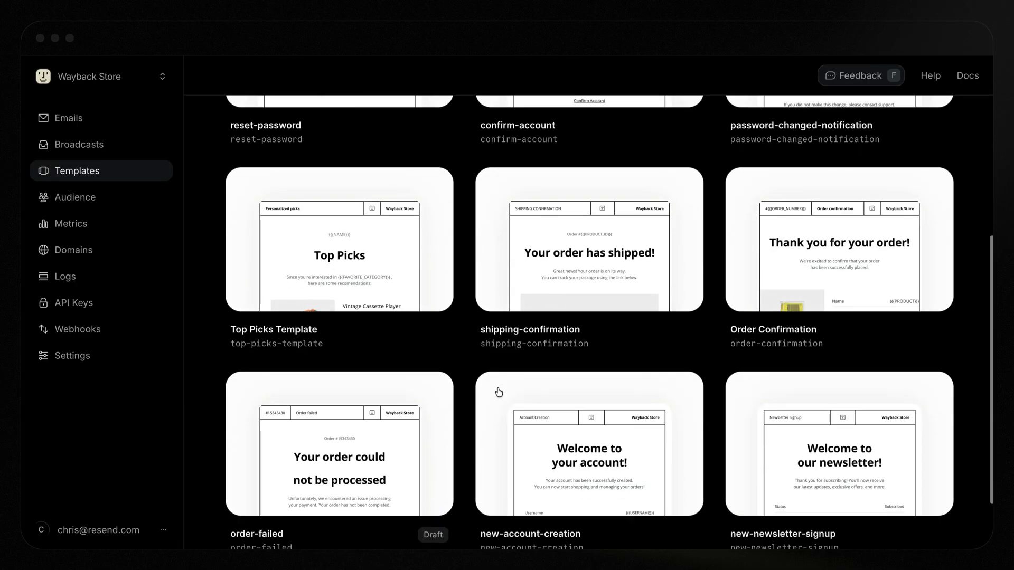
scroll(up, 3)
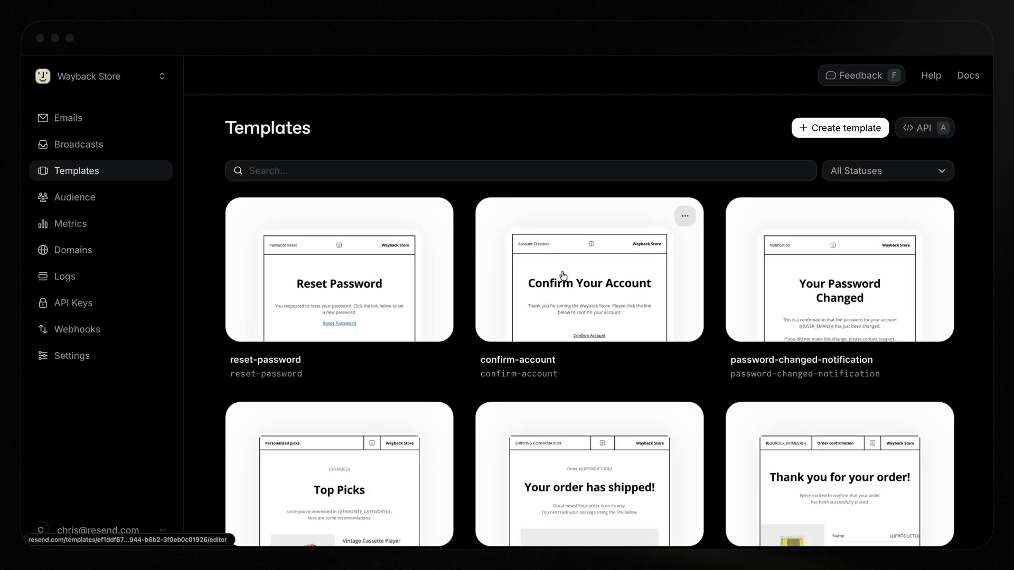
click(588, 269)
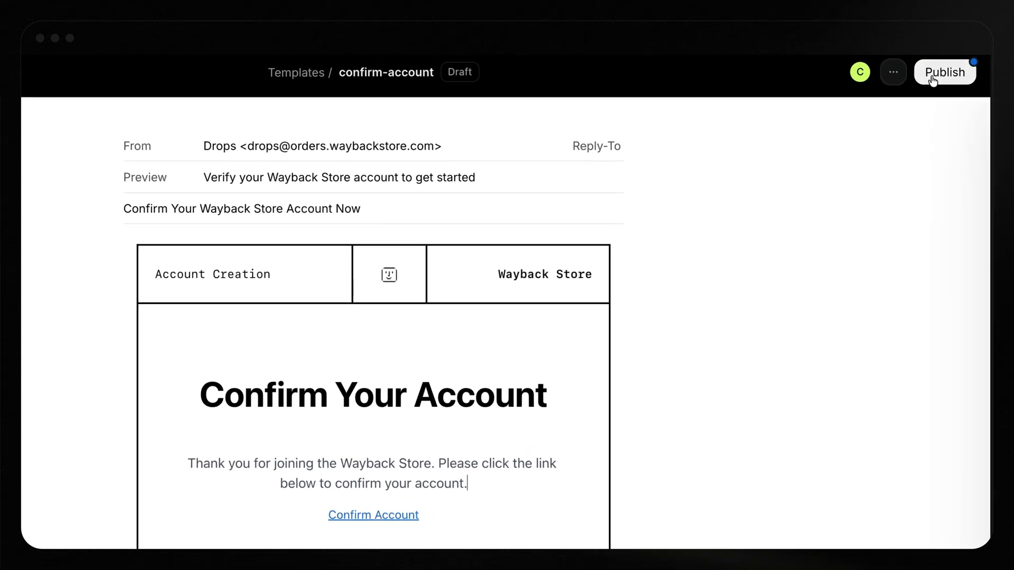
click(944, 72)
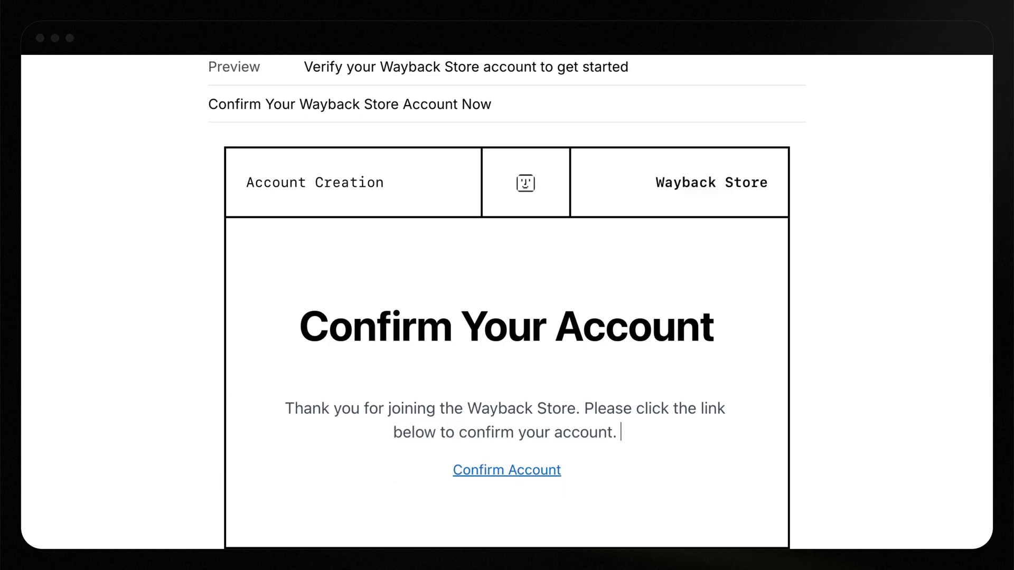
text(/)
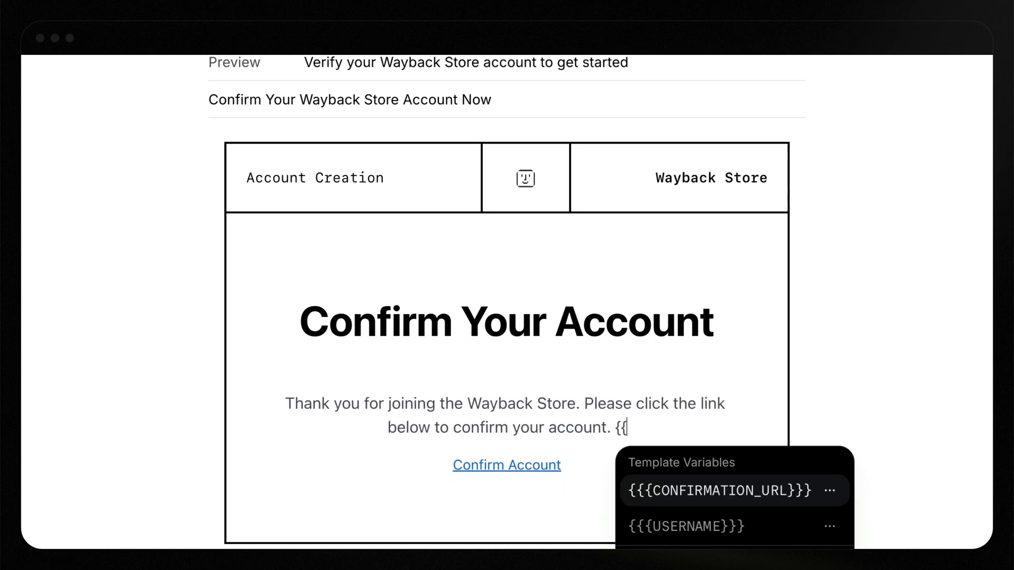
click(701, 506)
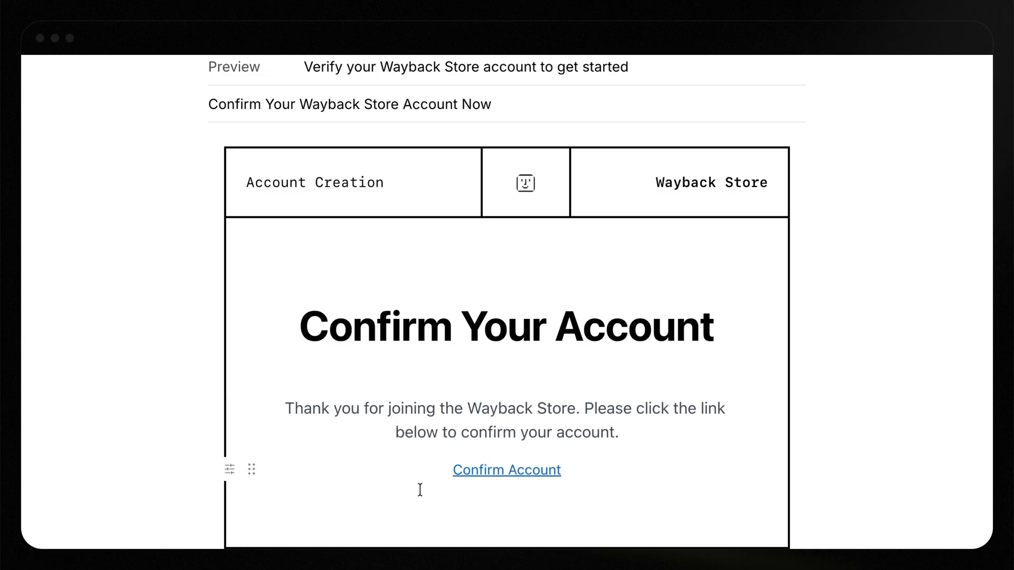
Step: Point the Confirm Account link at the variable and publish the template
click(506, 469)
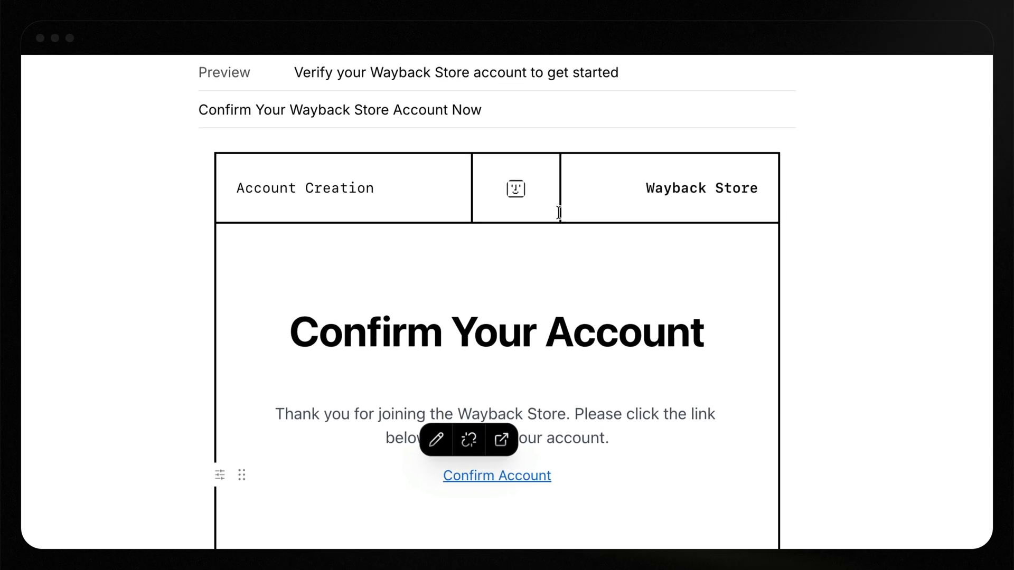
click(940, 83)
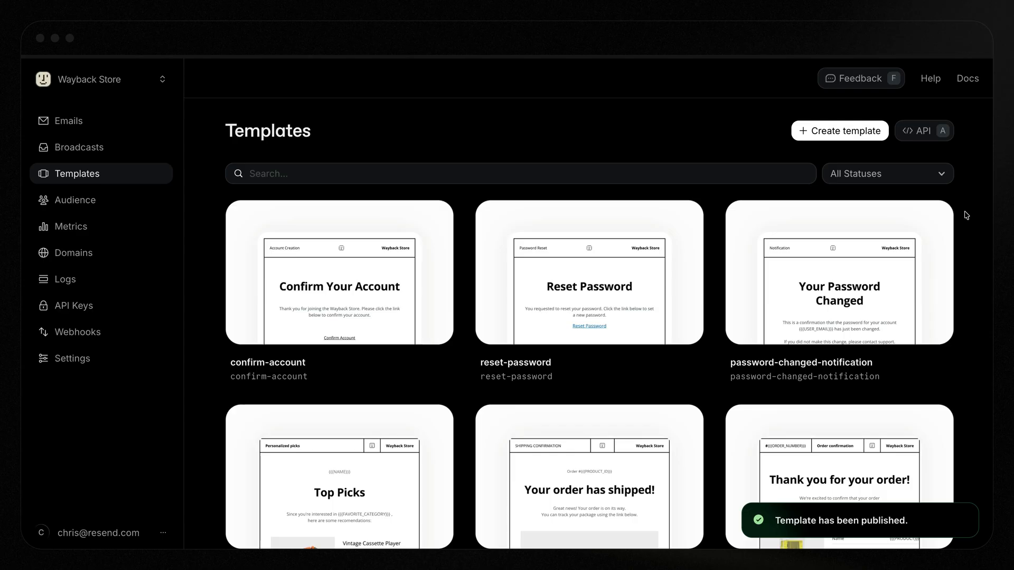
mouse_move(316, 368)
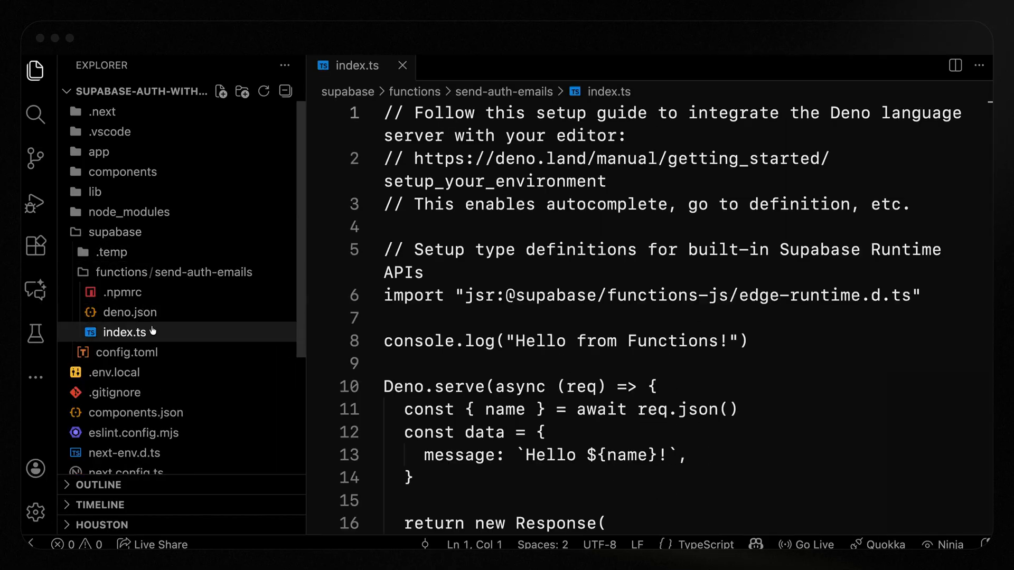
Step: Replace send-auth-emails/index.ts boilerplate with the auth hook code mapping signup, recovery and password-changed to Resend templates
scroll(down, 3)
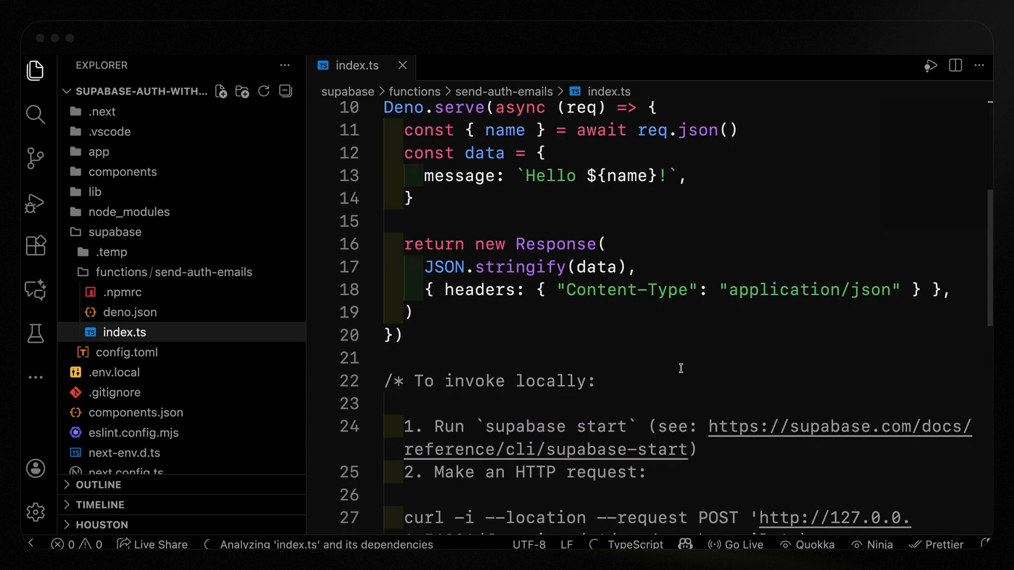
click(36, 70)
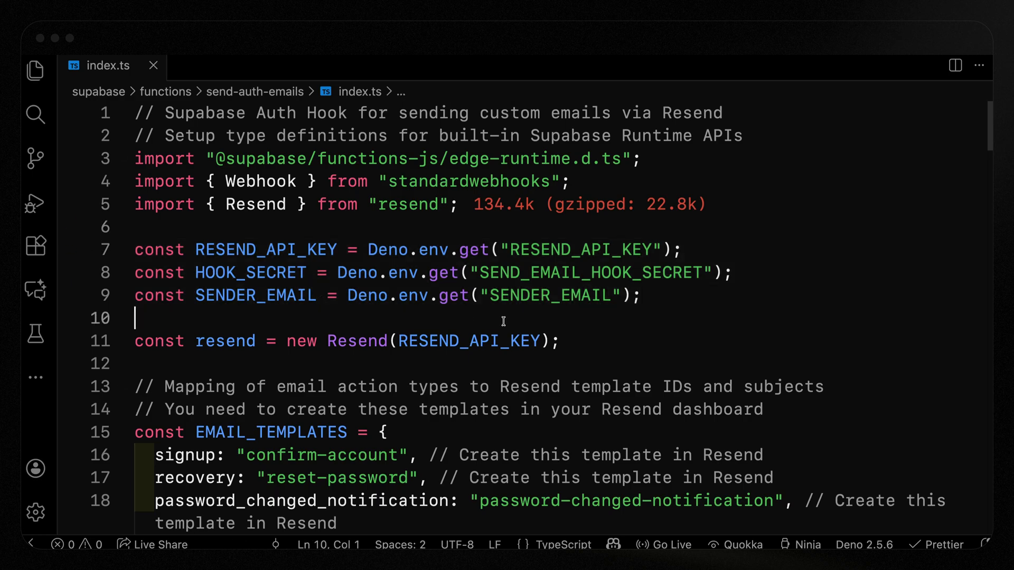
scroll(down, 3)
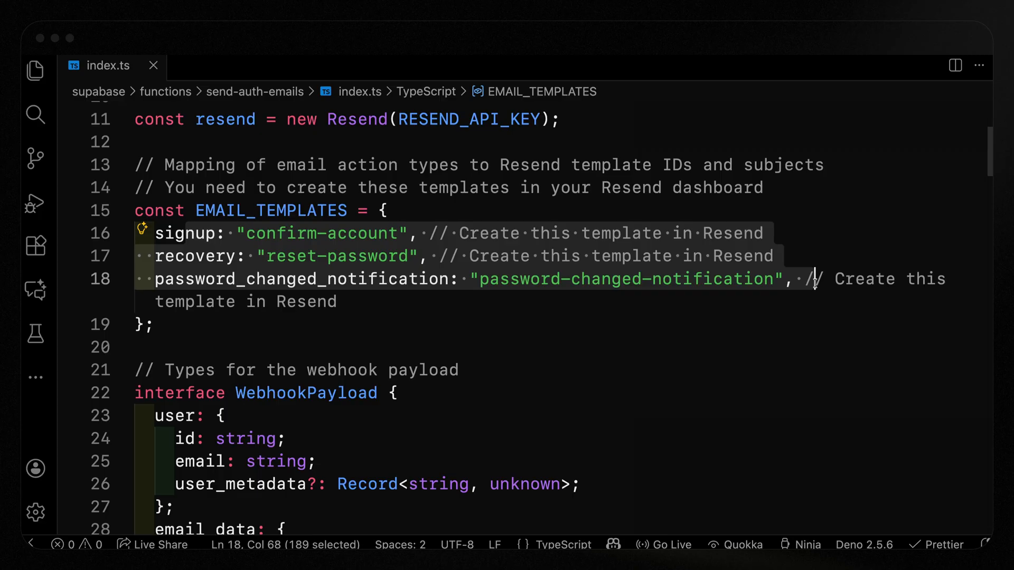
scroll(down, 3)
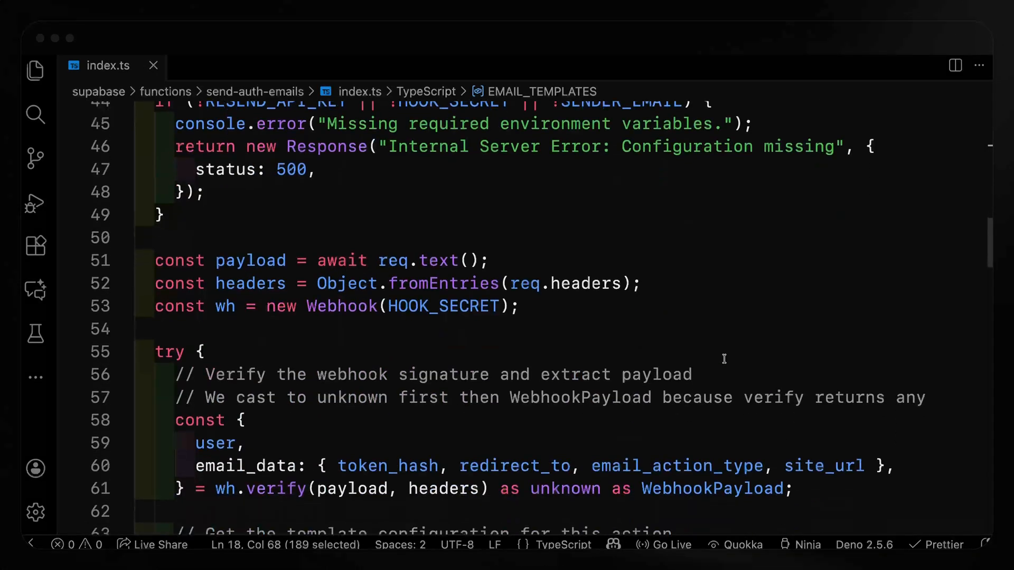
scroll(down, 3)
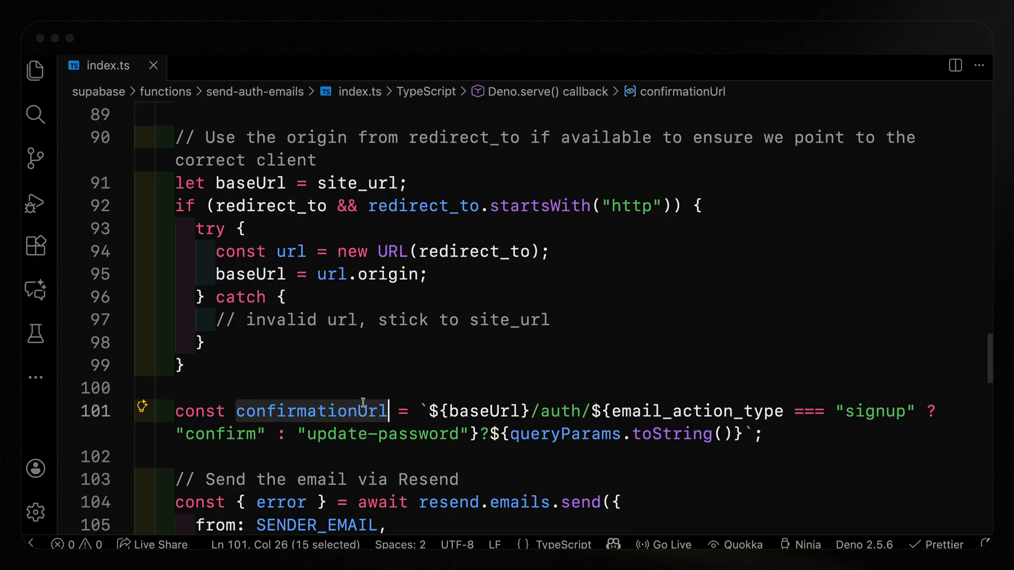
scroll(down, 3)
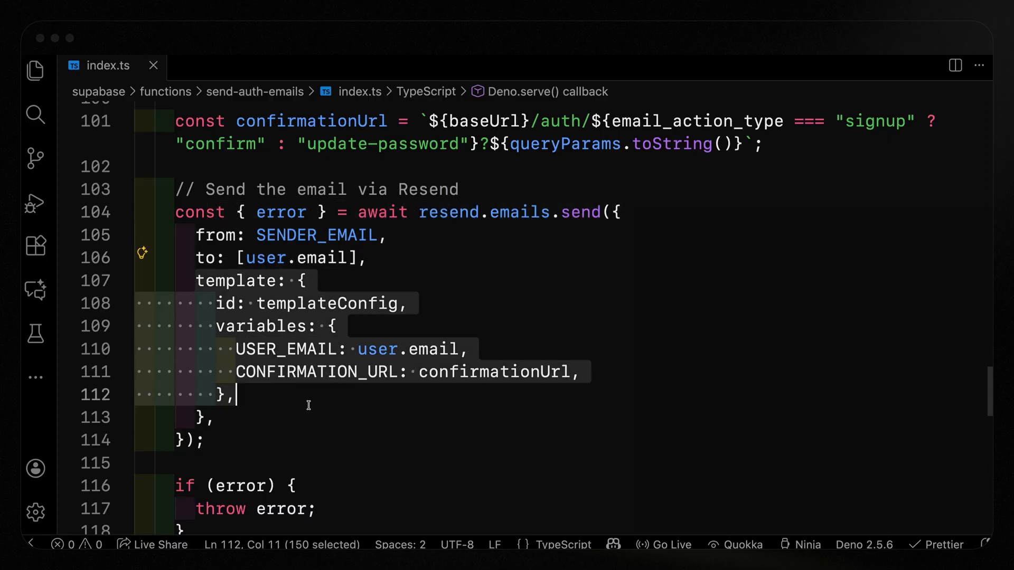
click(279, 303)
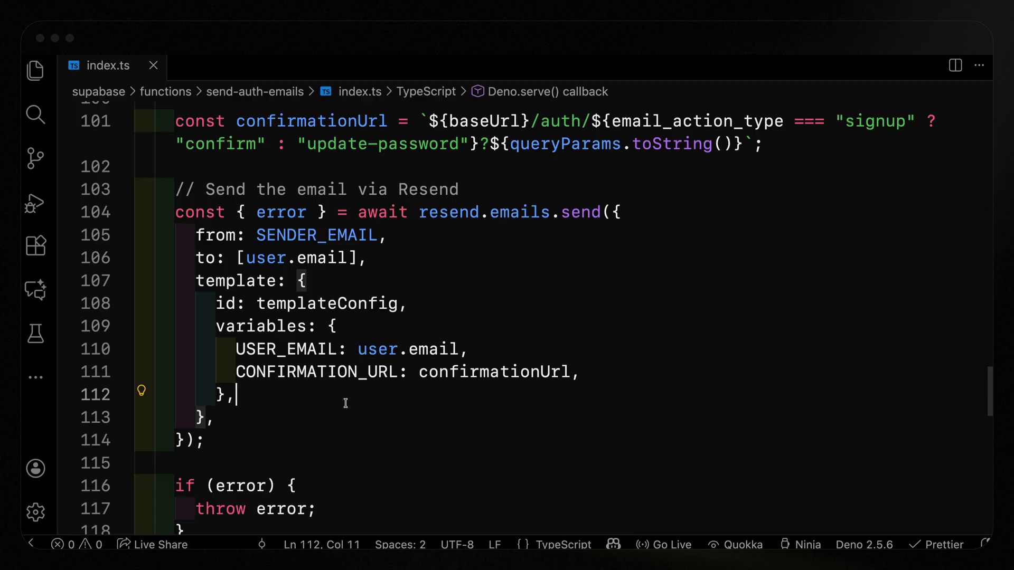
click(298, 349)
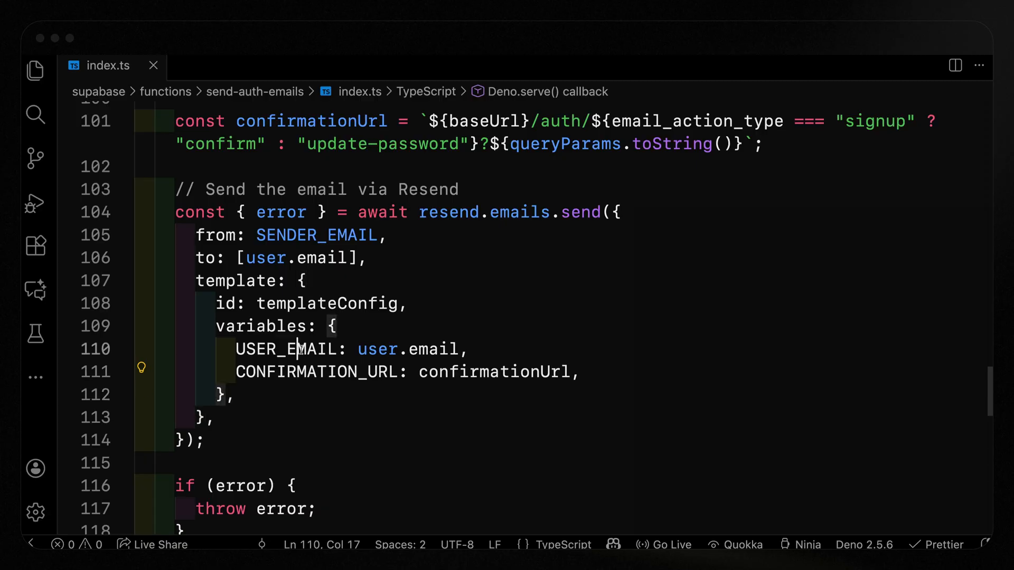
double_click(286, 349)
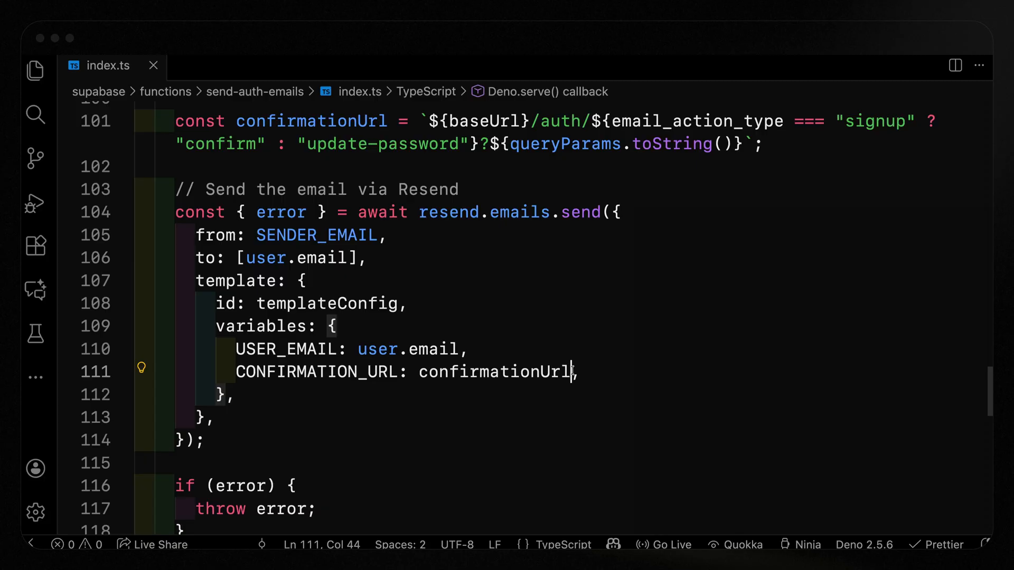
click(36, 70)
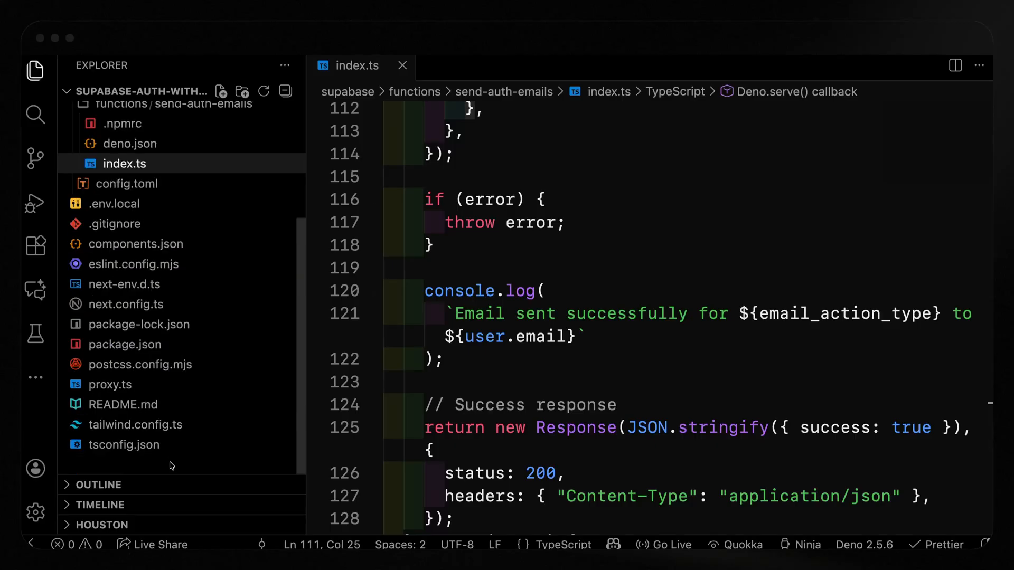
click(221, 91)
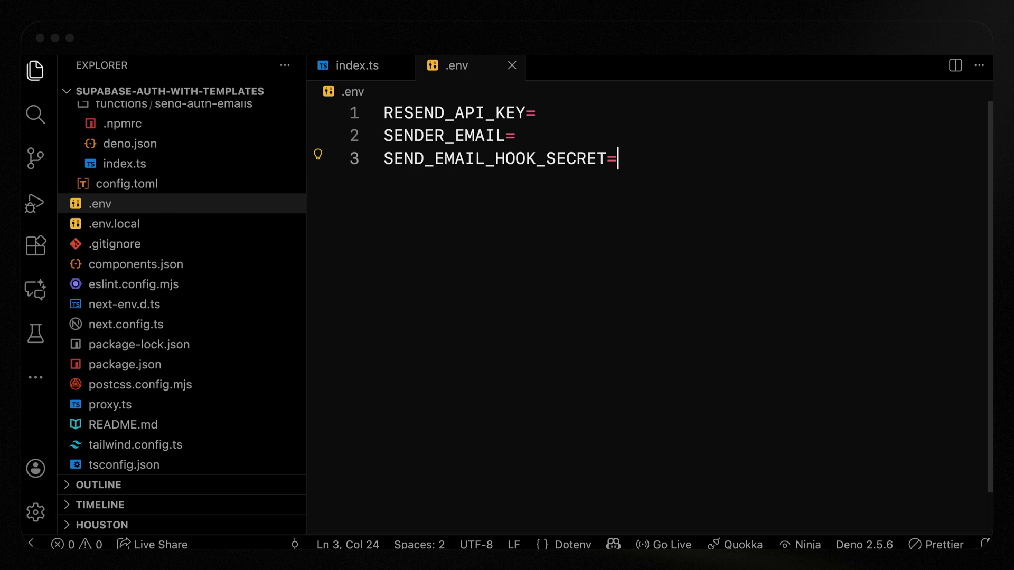
click(524, 135)
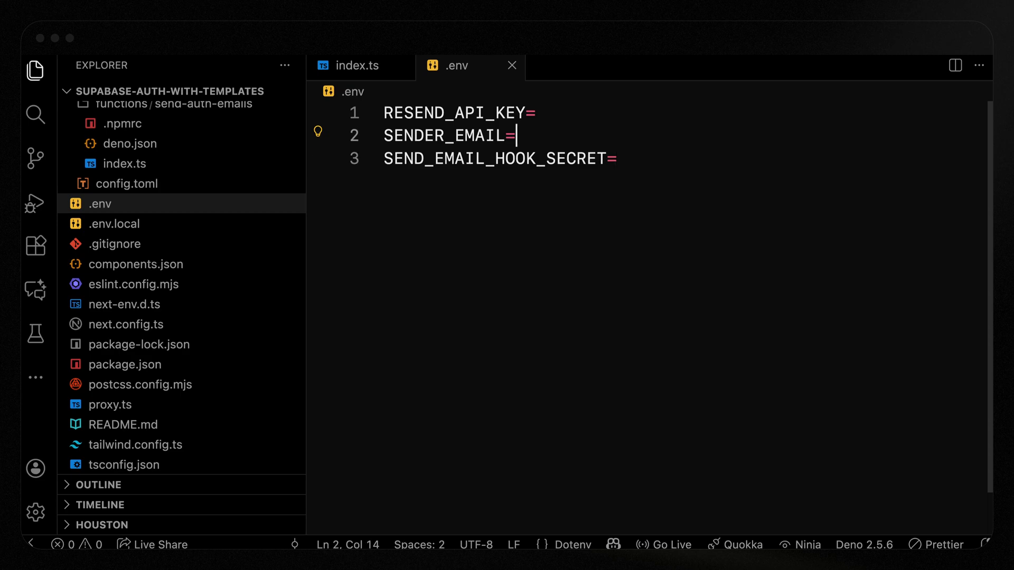
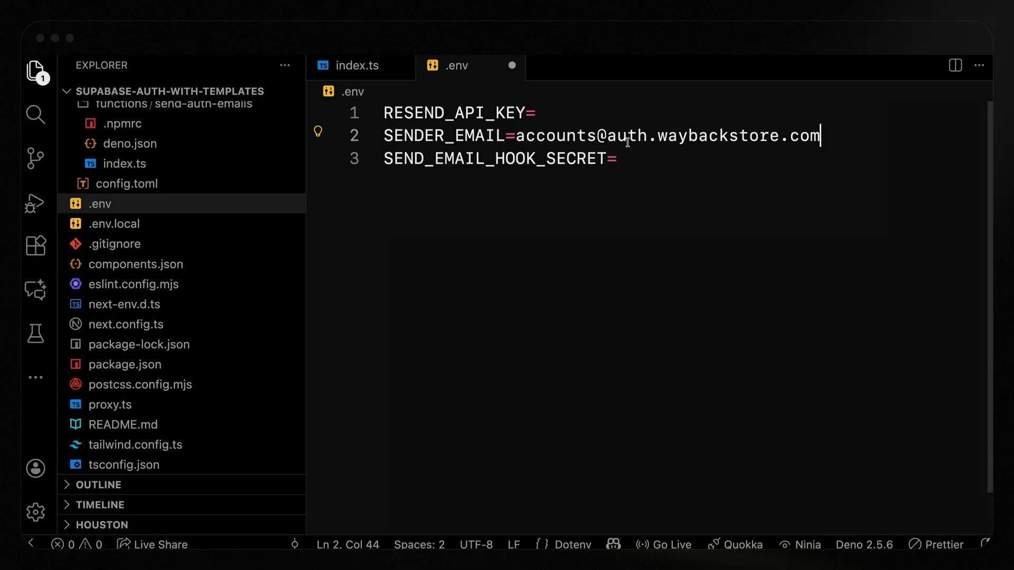
double_click(624, 137)
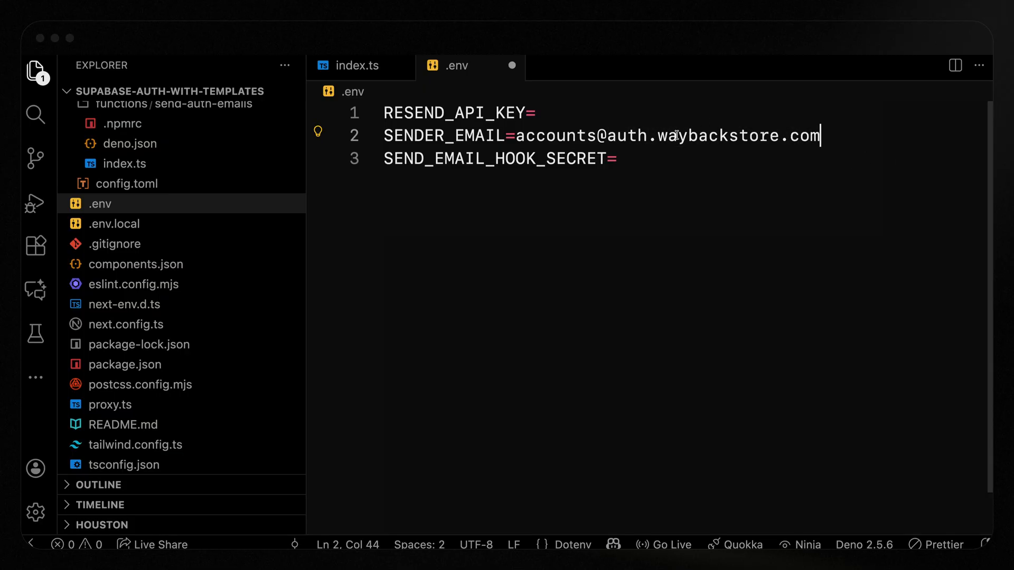
click(536, 113)
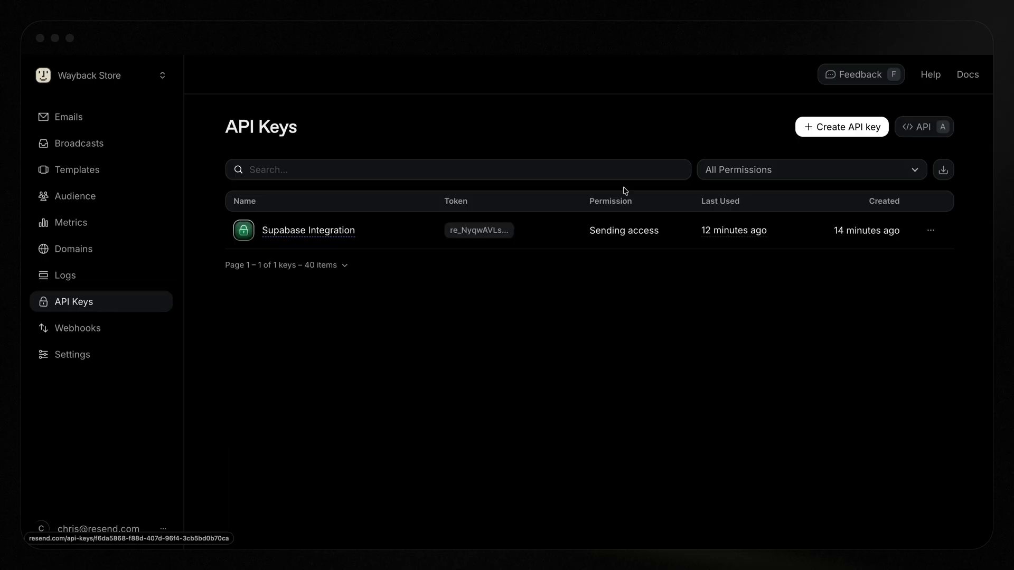
Step: Create a full-access API key named SUPABASE_FUNCTION and copy its token
click(841, 127)
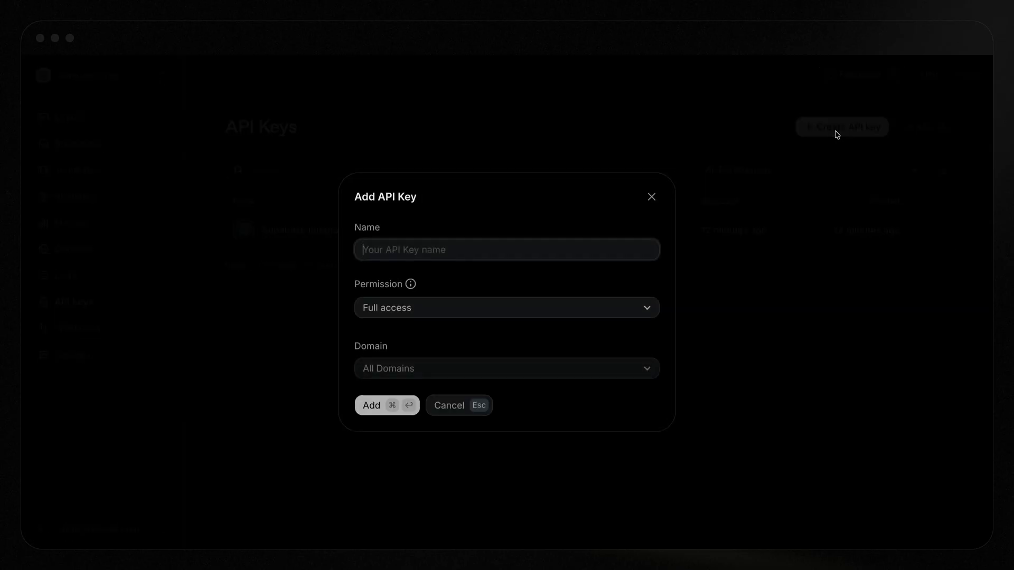
text(SUPABASE_FUNCTION)
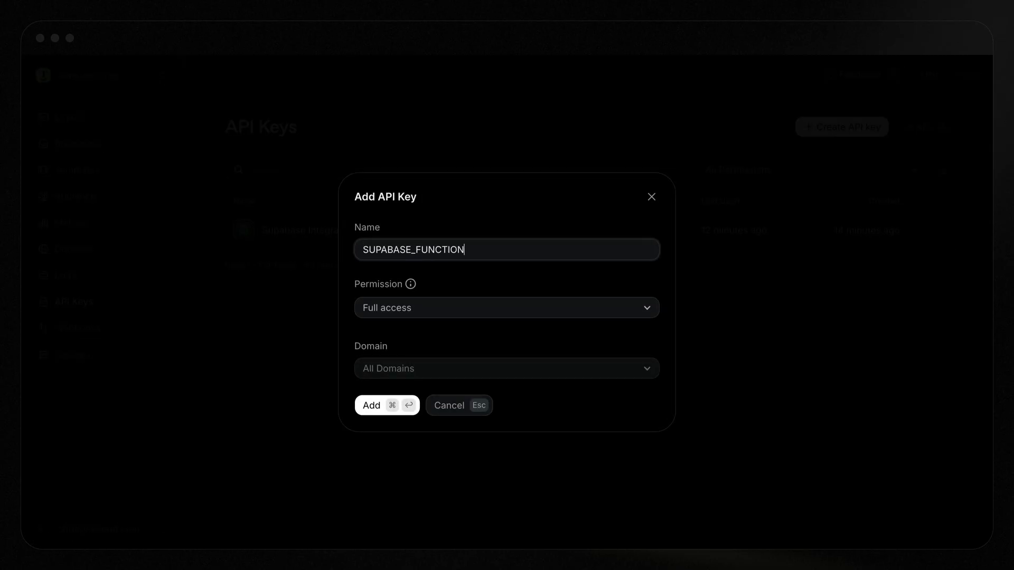
mouse_move(420, 316)
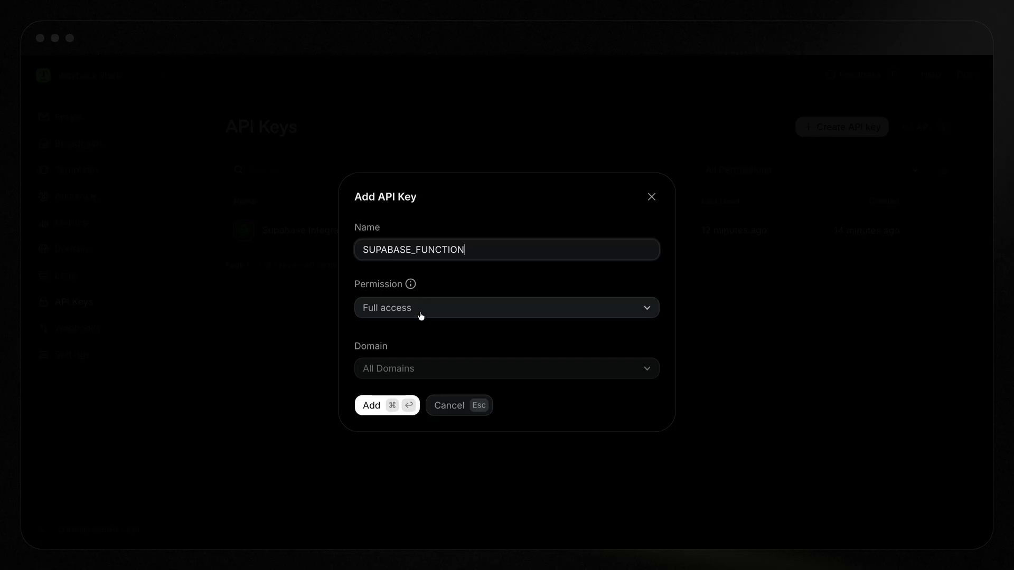
click(370, 405)
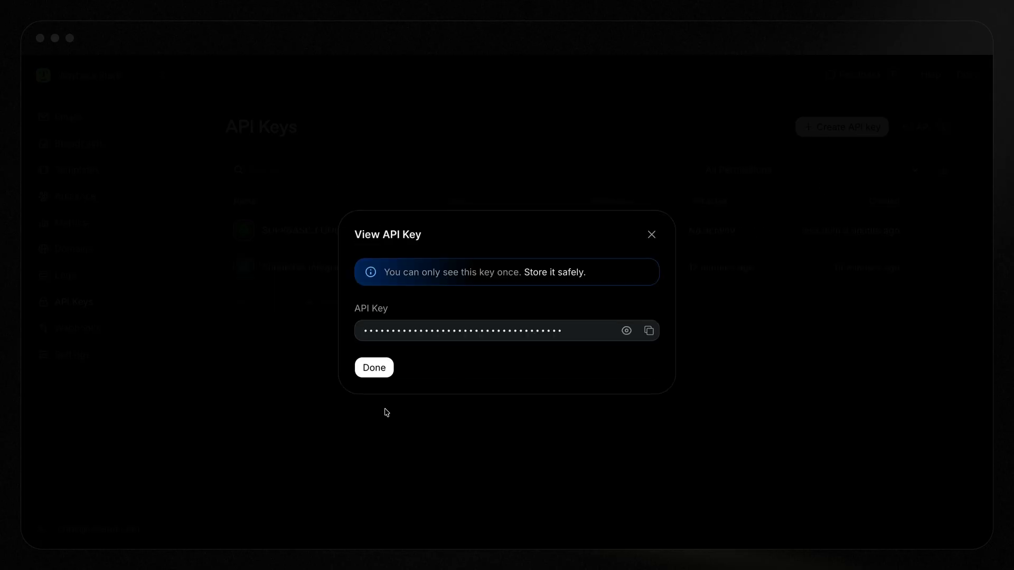
click(647, 331)
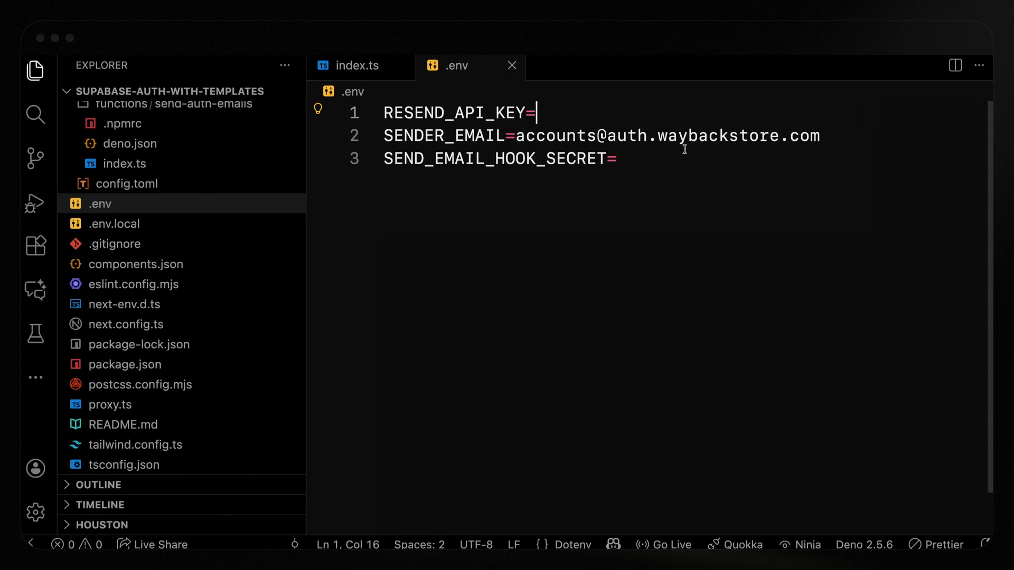
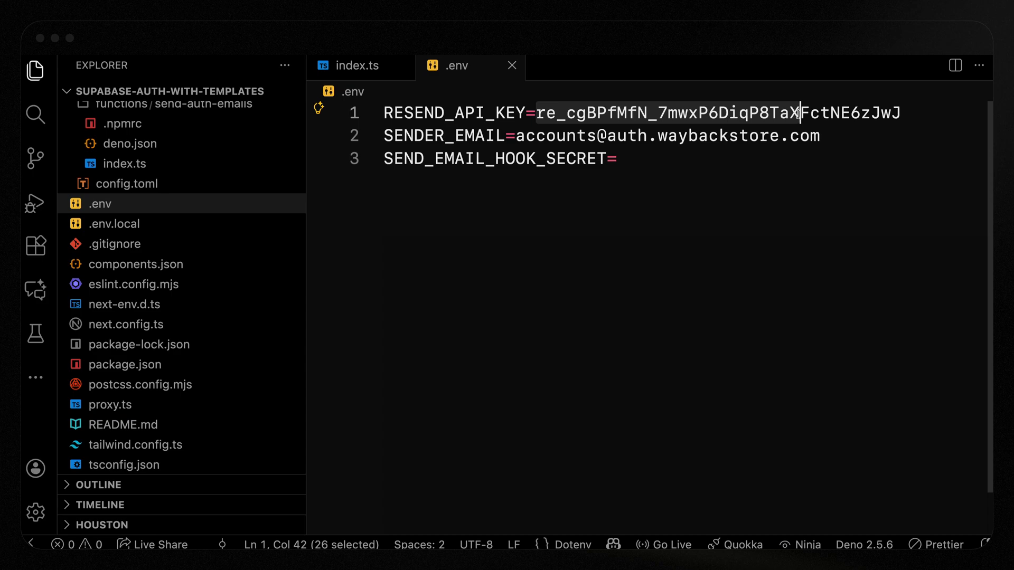
Step: Paste the new Resend key into RESEND_API_KEY in .env and save
click(617, 158)
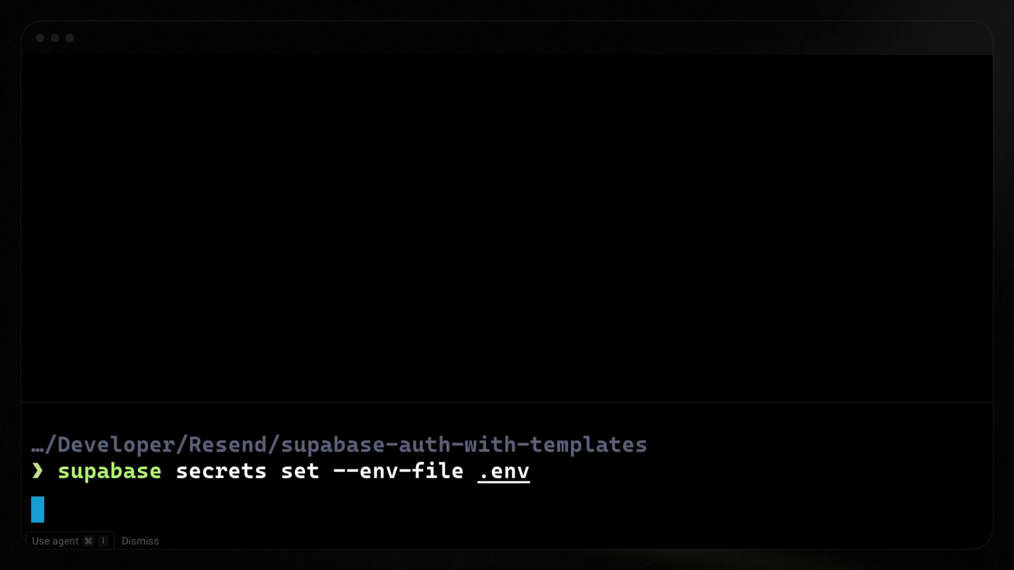
Step: Run supabase secrets set --env-file .env until it reports finished
key(Return)
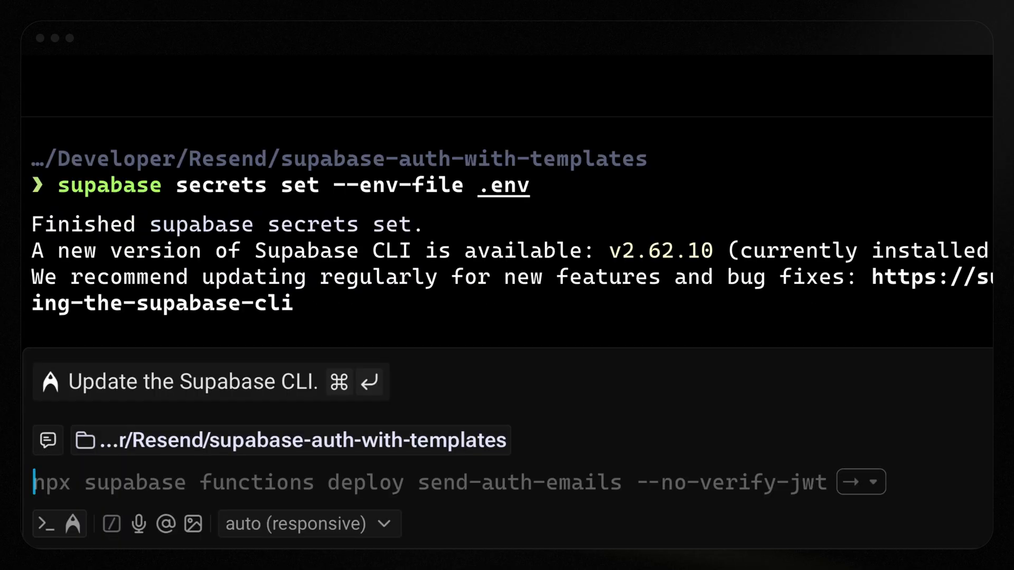
key(Return)
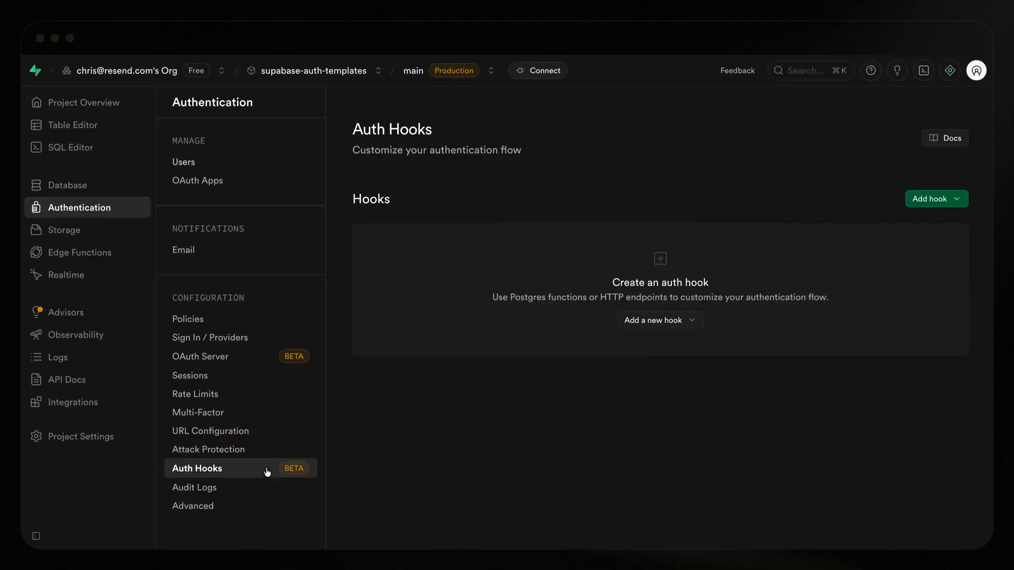
Step: Start a Send Email hook of type HTTPS and enter the send-auth-emails function URL
click(935, 199)
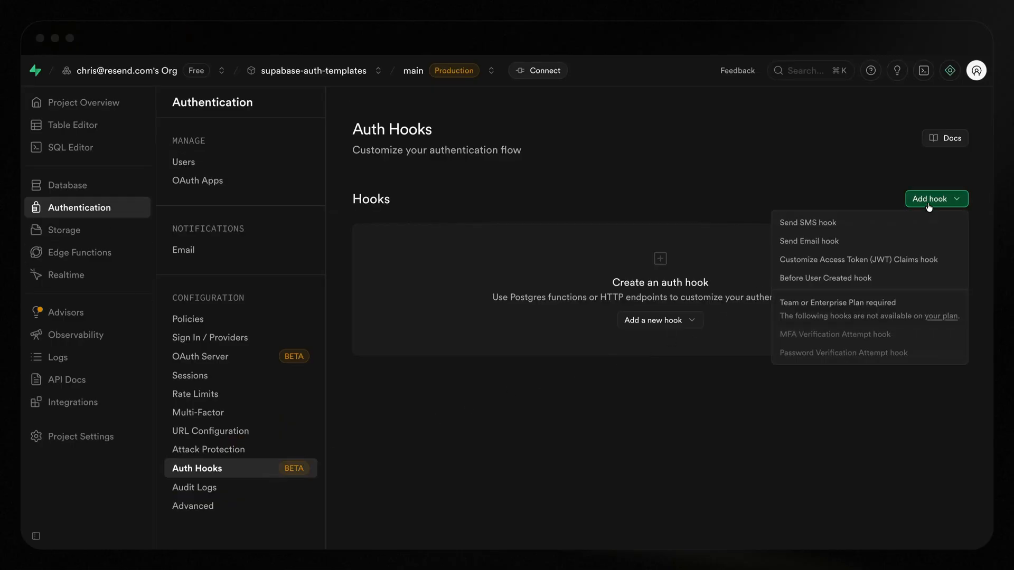
click(809, 240)
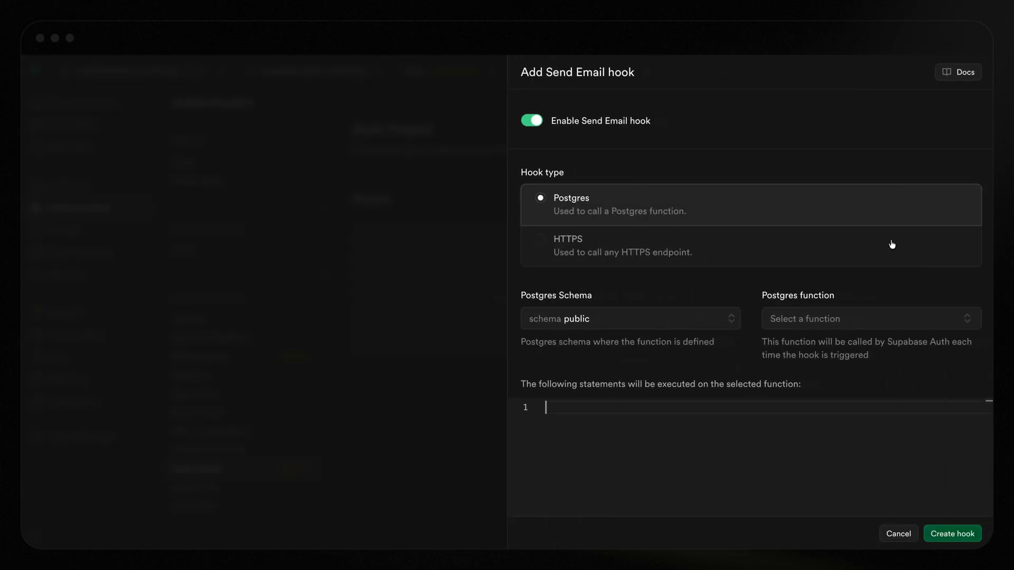
click(566, 246)
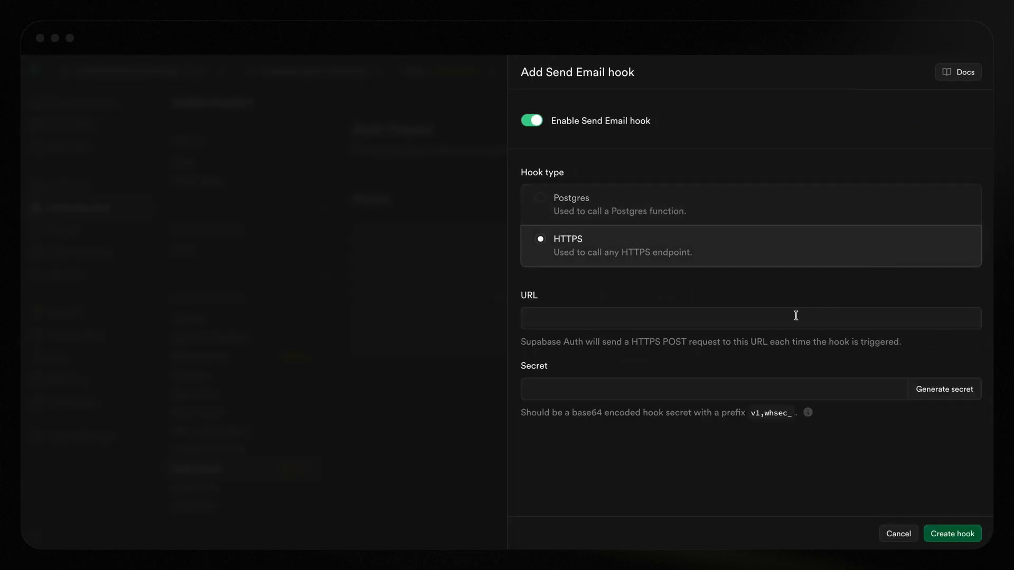
click(743, 317)
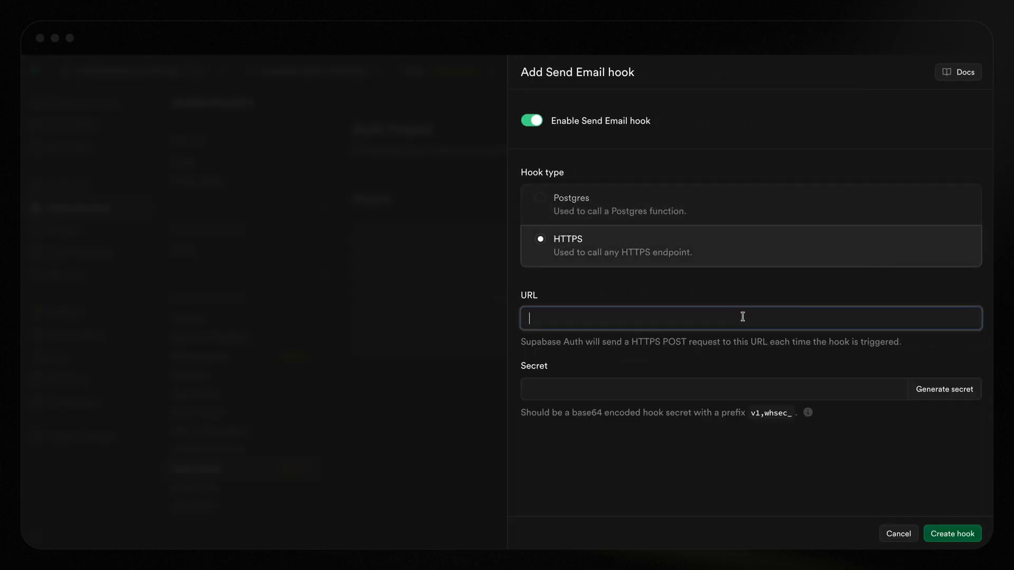
click(897, 533)
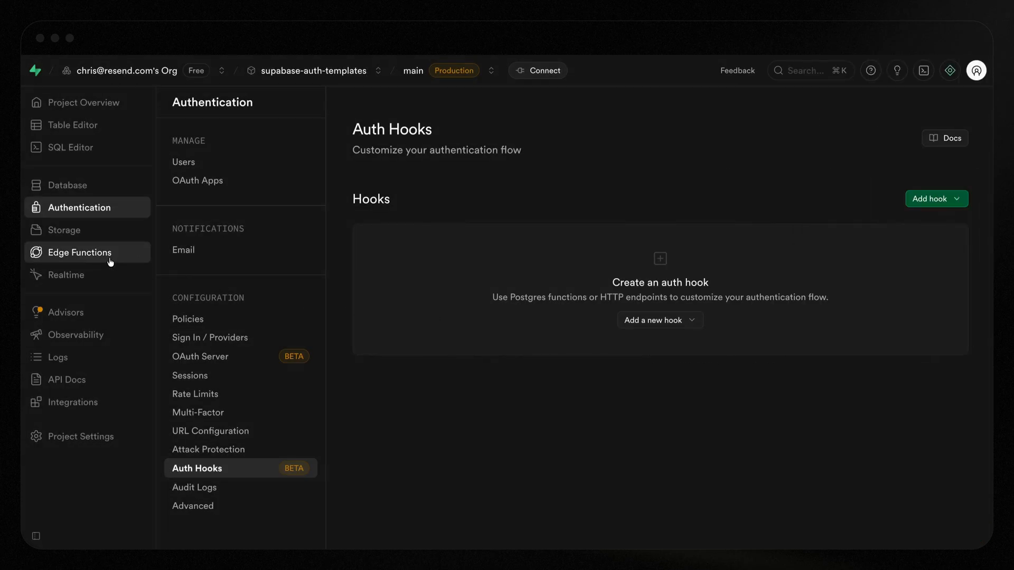
click(82, 252)
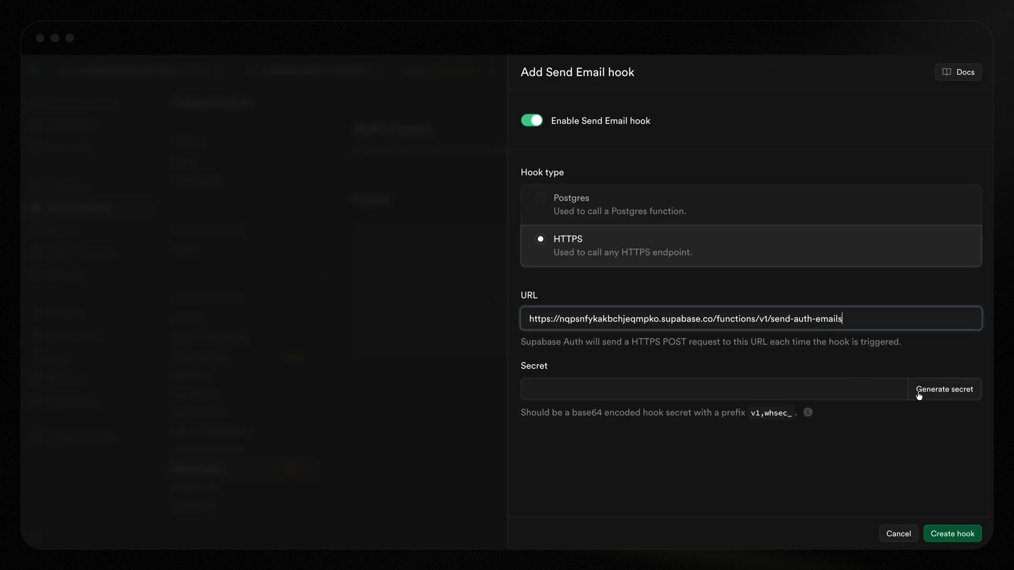
Step: Generate the hook secret and create the Send Email hook
click(943, 390)
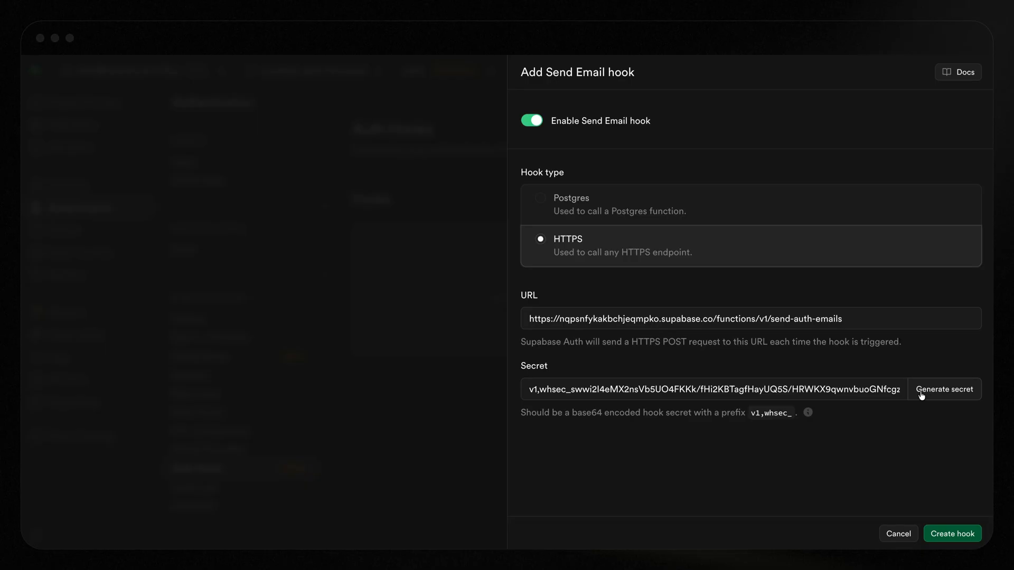
mouse_move(928, 425)
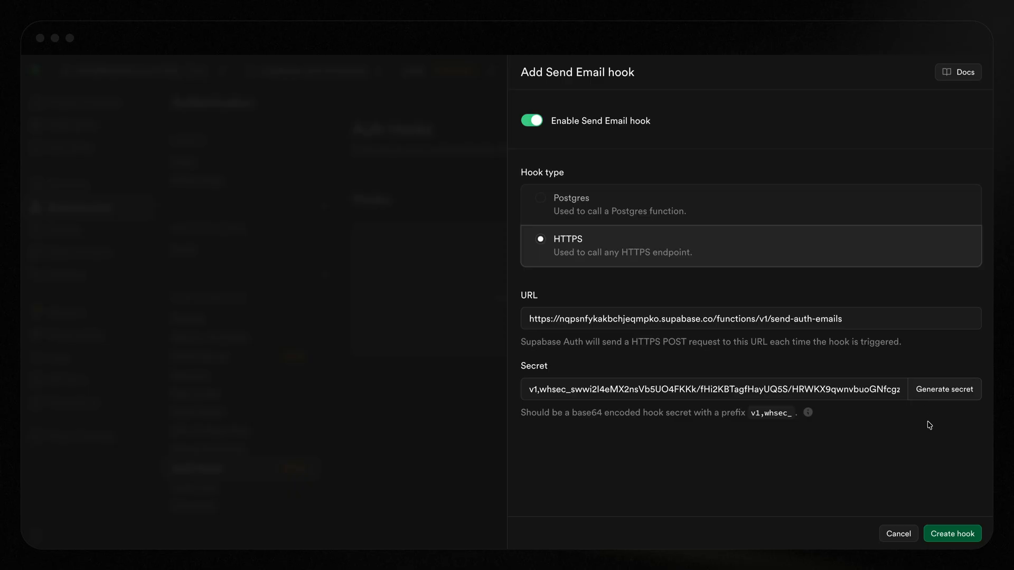
click(952, 534)
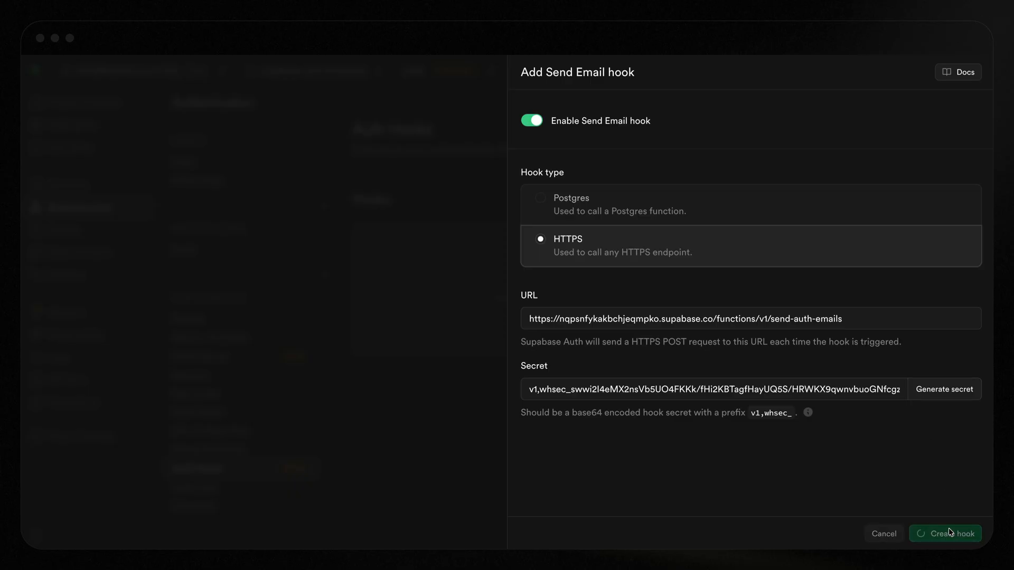
click(944, 533)
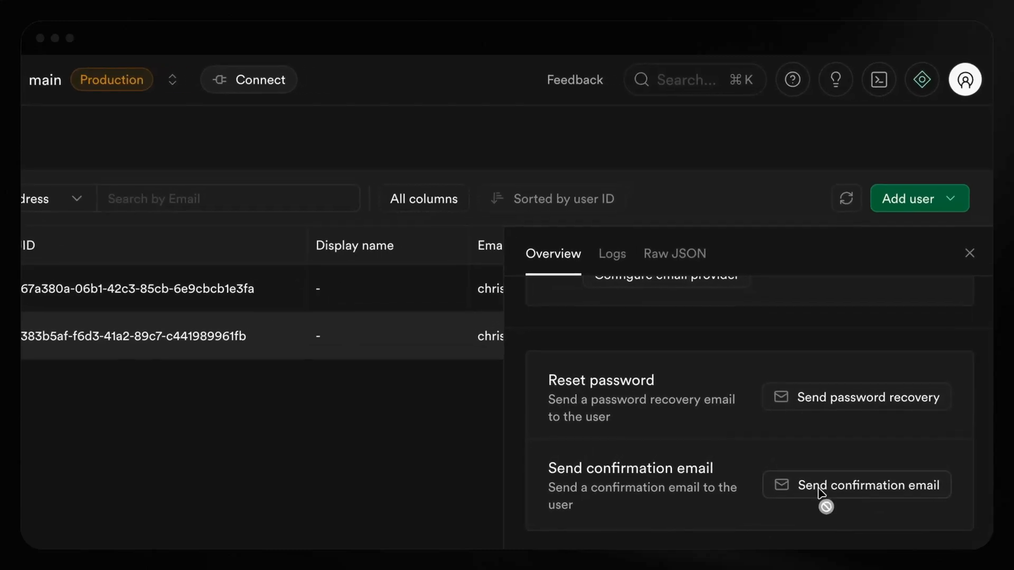
Step: Send a confirmation email to the test user so the hook fires
click(865, 485)
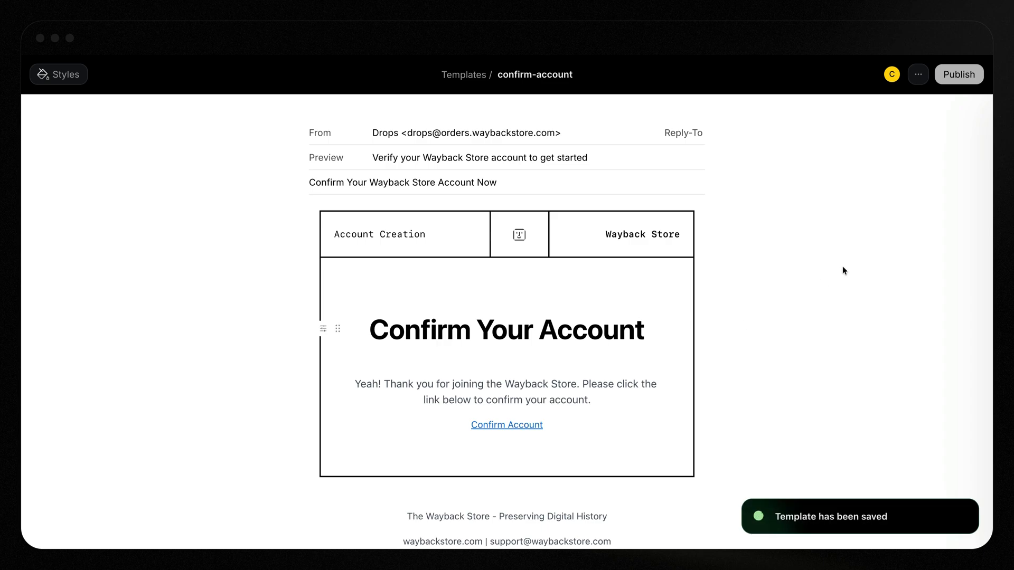
Step: Publish the new version of the confirm-account template
click(959, 74)
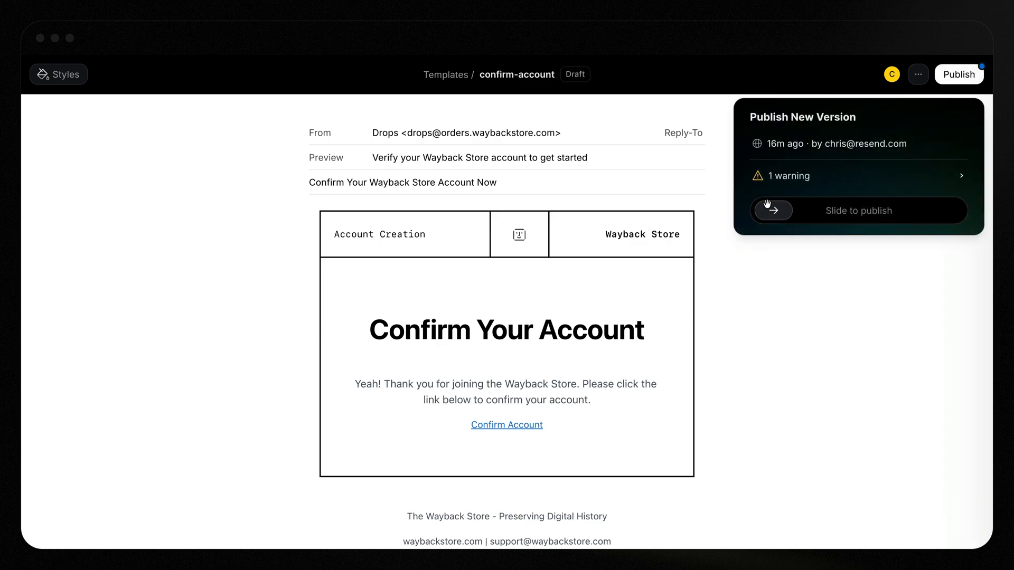
click(917, 74)
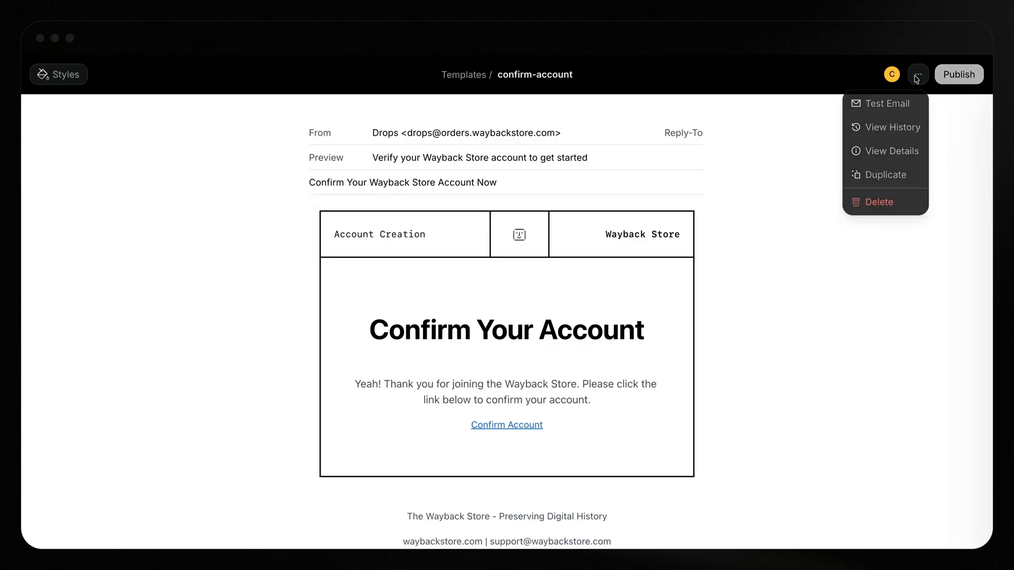
Step: From version history, start reverting to the version published 17 minutes ago
click(891, 127)
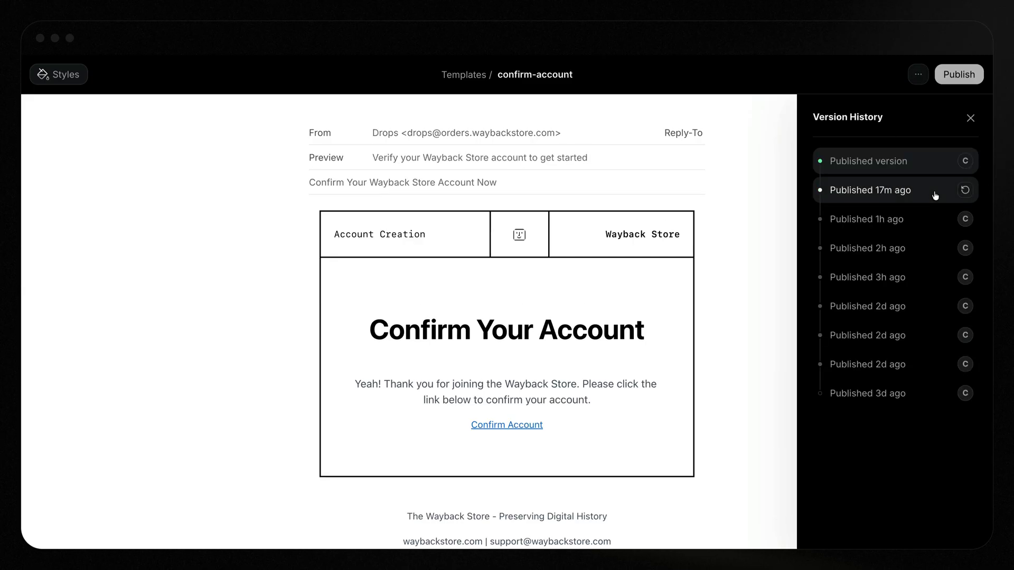
click(965, 189)
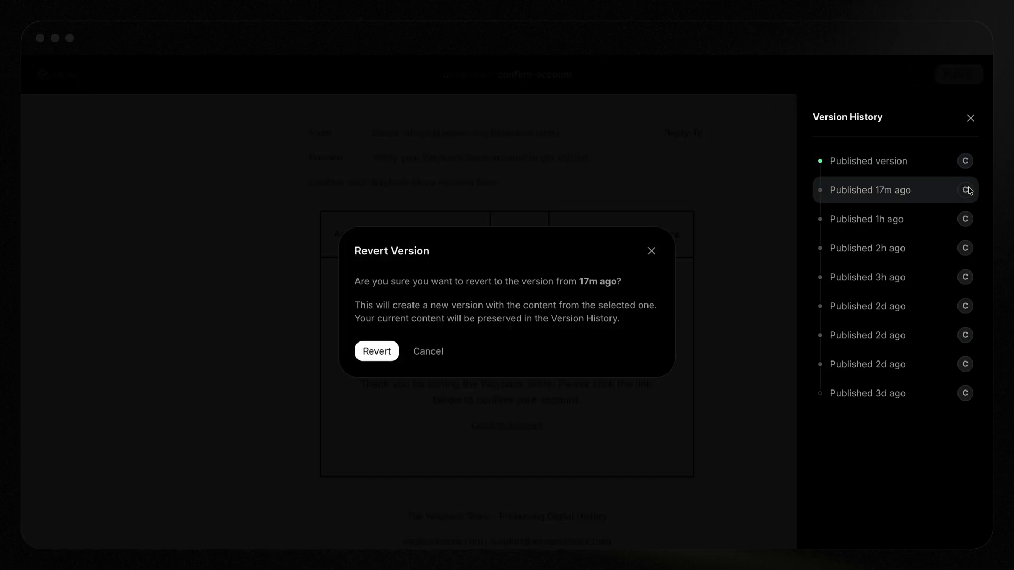